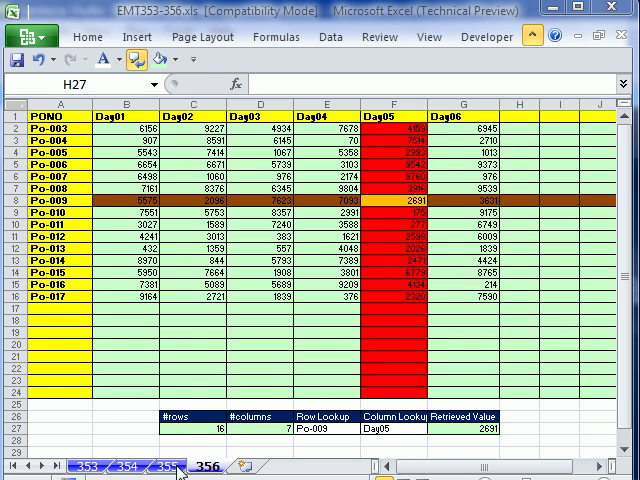
pyautogui.moveTo(369, 52)
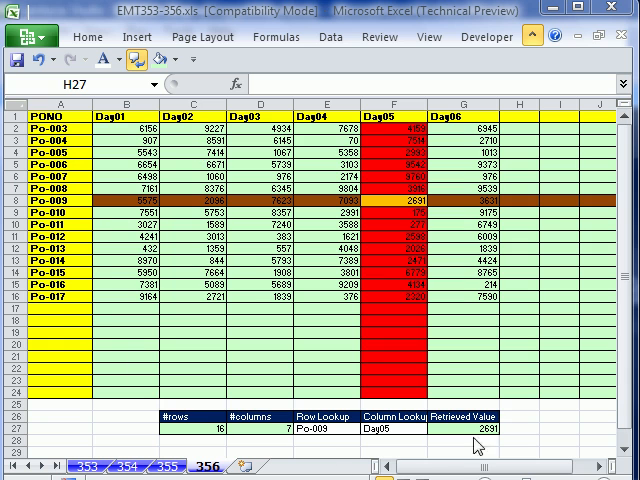
pyautogui.moveTo(205, 37)
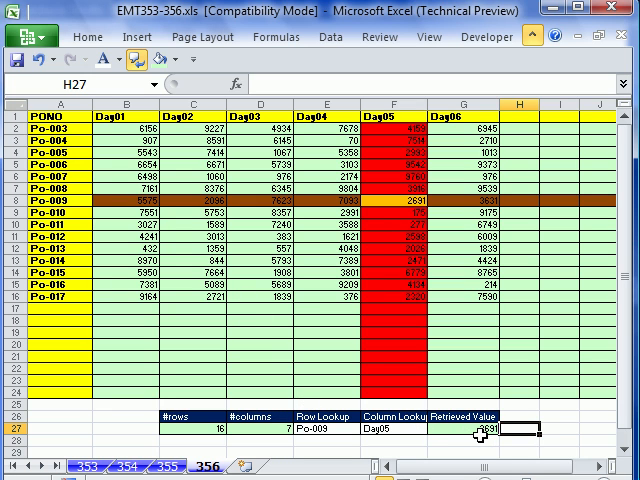
# - Pick Po-010 in the E27 row lookup and Day02 in the F27 column lookup
pyautogui.click(307, 431)
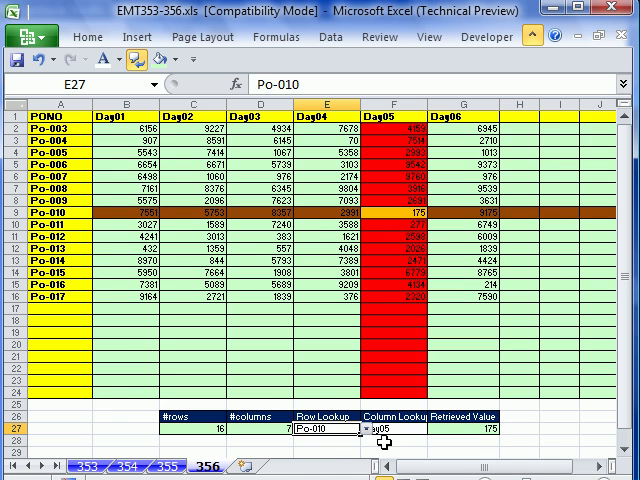
pyautogui.click(405, 427)
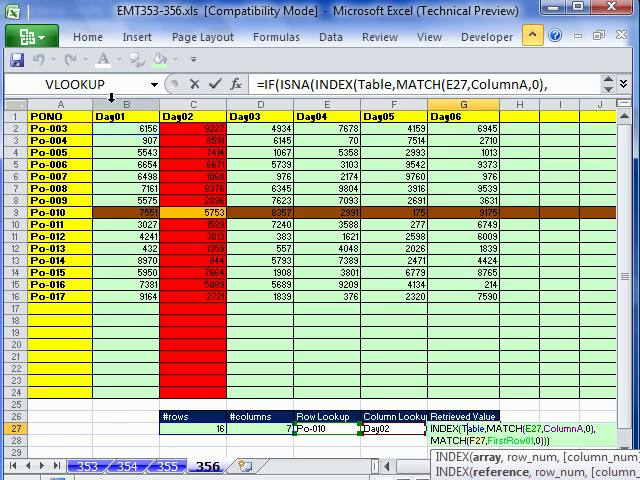
pyautogui.moveTo(78, 214)
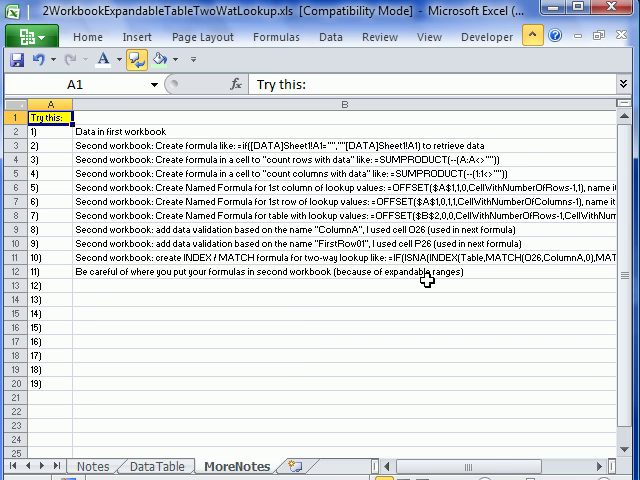
# - Return to EMT353-356.xls and choose Day07 in the Column Lookup dropdown
pyautogui.press('alt+tab')
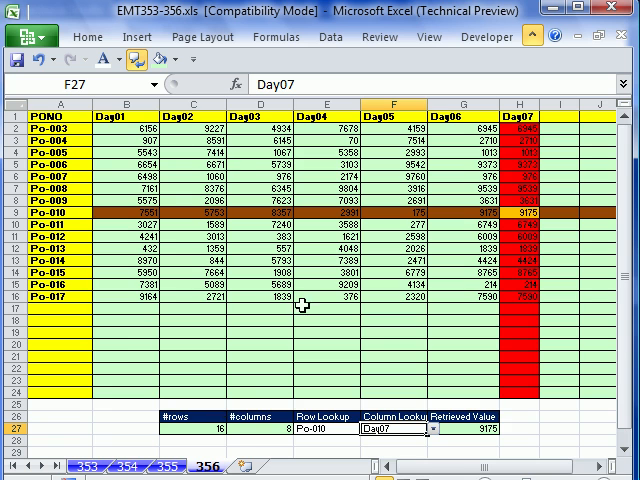
pyautogui.click(201, 418)
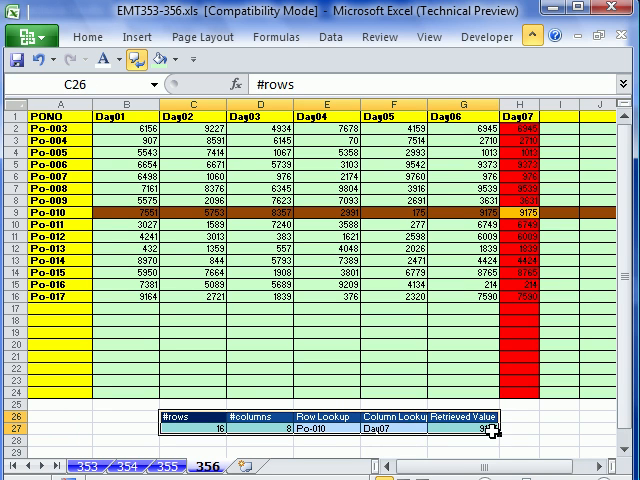
pyautogui.moveTo(155, 125)
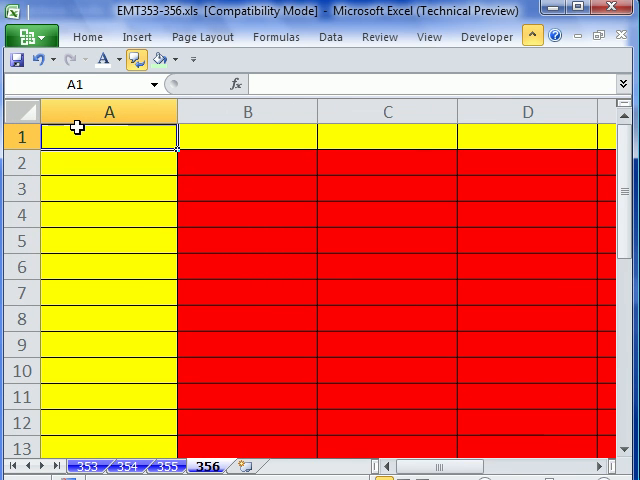
pyautogui.moveTo(103, 133)
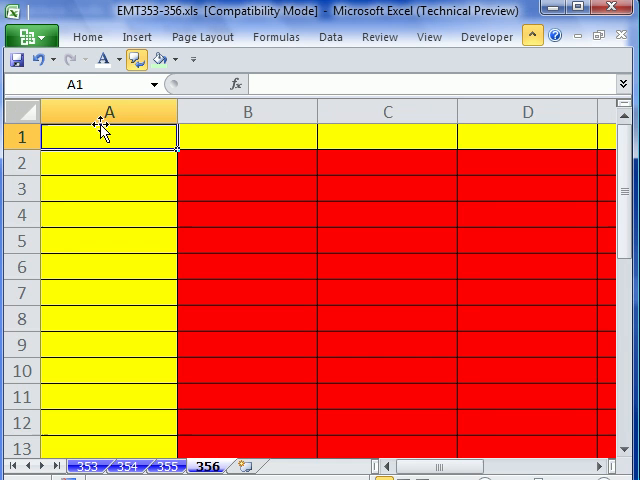
# - Begin A1's formula as =IF(DataTable!A1="","", referencing the external workbook's DataTable sheet
pyautogui.write('=')
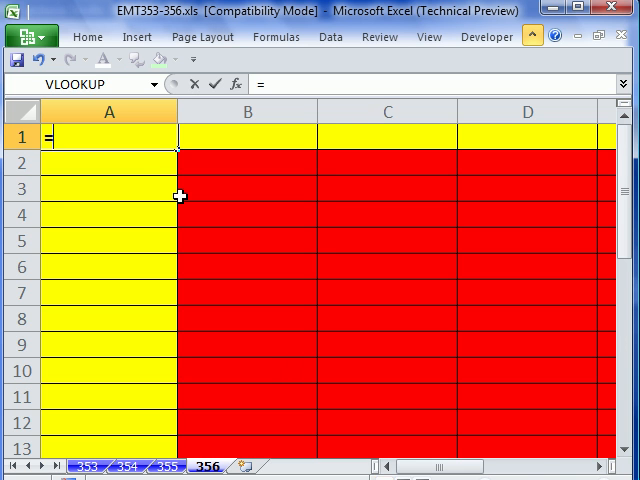
pyautogui.write('IF(')
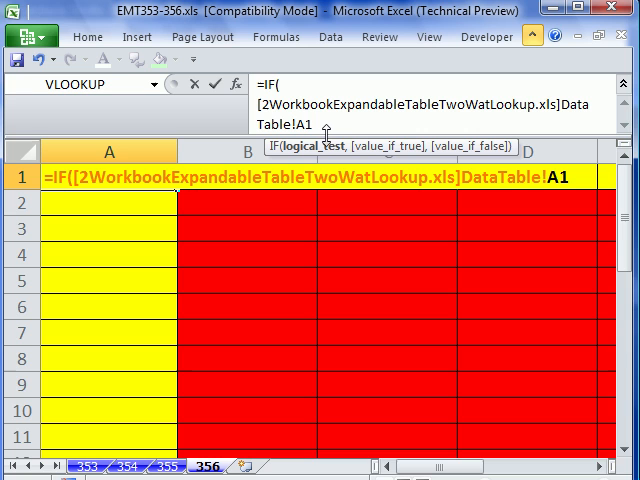
pyautogui.write('=')
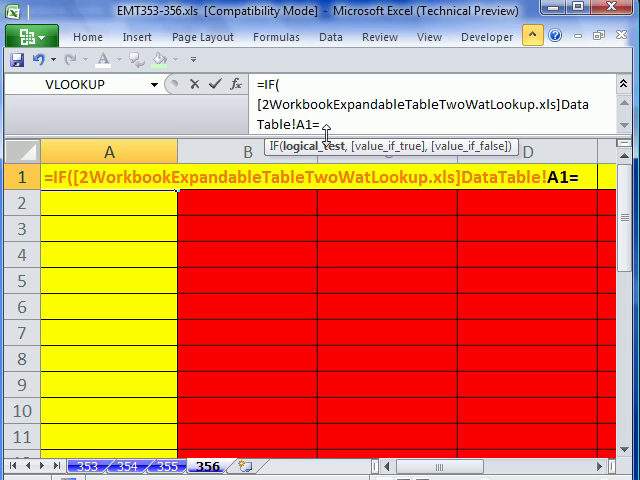
pyautogui.write('"","",')
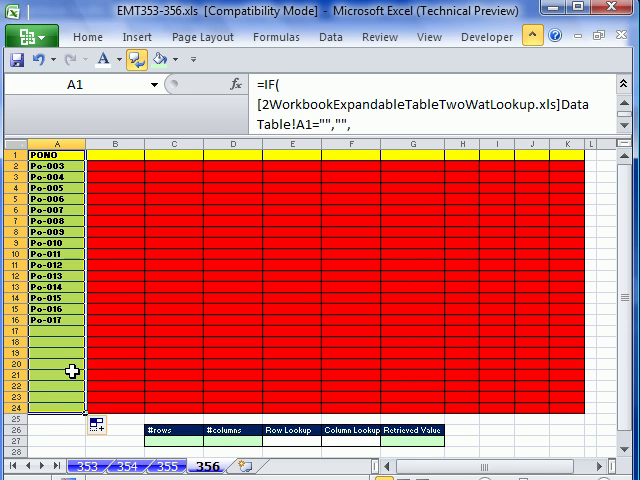
pyautogui.moveTo(562, 393)
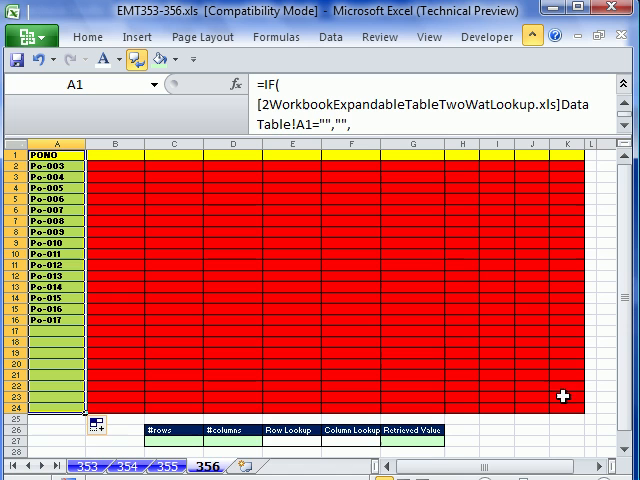
# - Extend the selection to A1:K24 and fill the finished IF formula across it
pyautogui.click(100, 421)
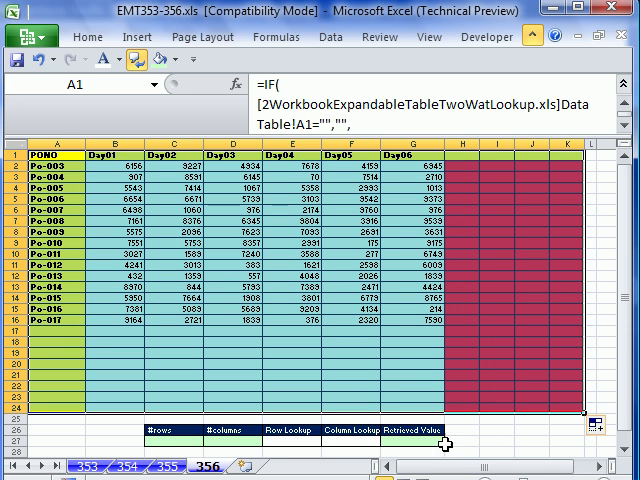
pyautogui.moveTo(400, 310)
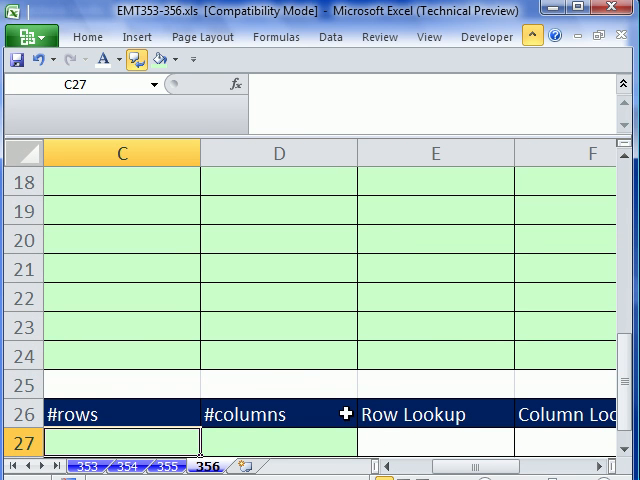
# - Enter =SUMPRODUCT(--(A:A<>"")) in C27 to count column A's 16 entries, then copy it right
pyautogui.write('=sump')
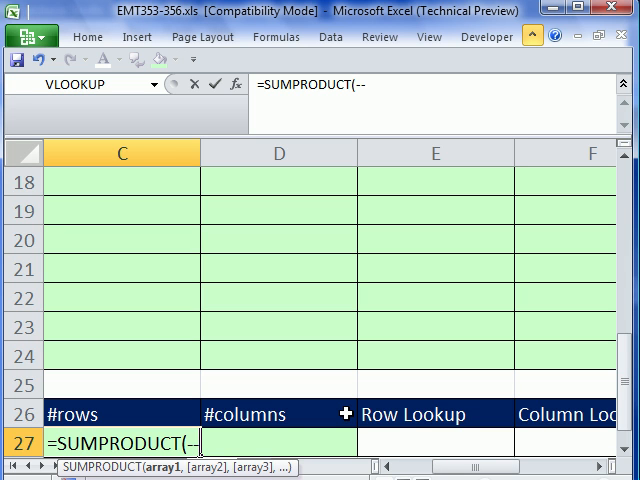
pyautogui.write('(')
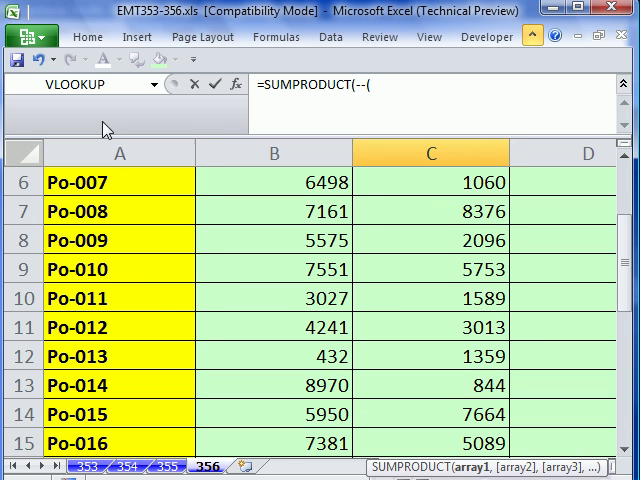
pyautogui.click(119, 153)
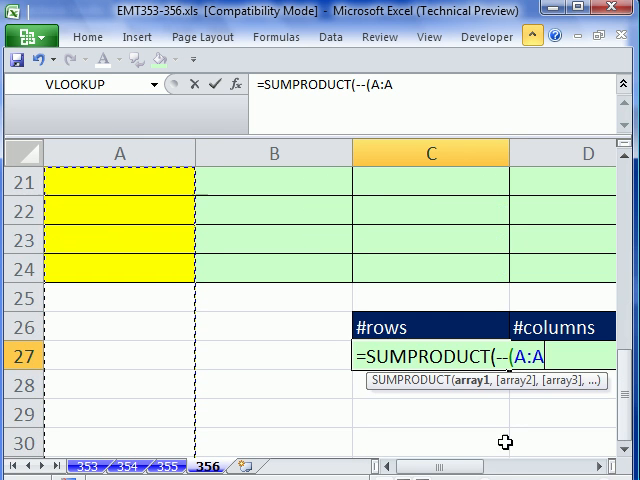
pyautogui.hscroll(3)
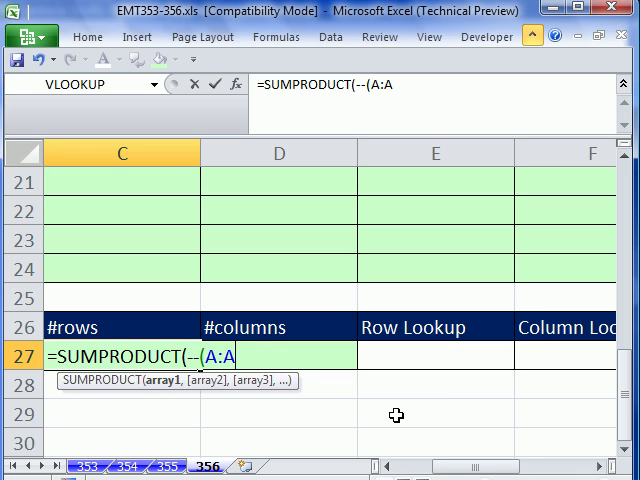
pyautogui.write('<>')
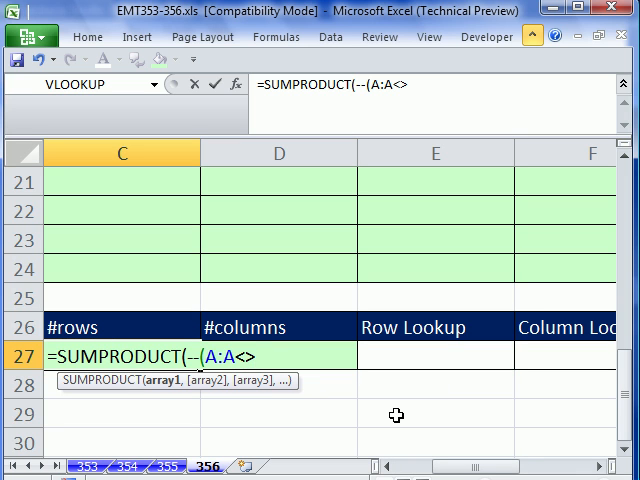
pyautogui.write('""')
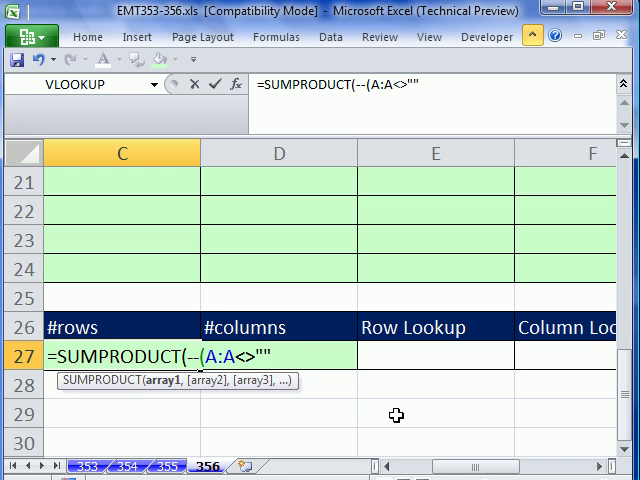
pyautogui.write(')')
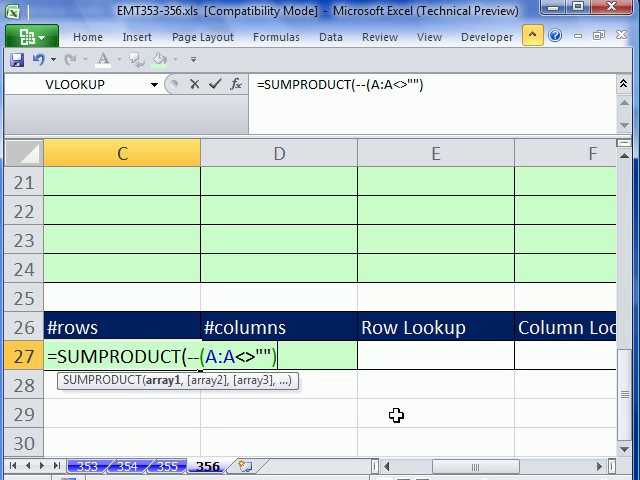
pyautogui.write(')')
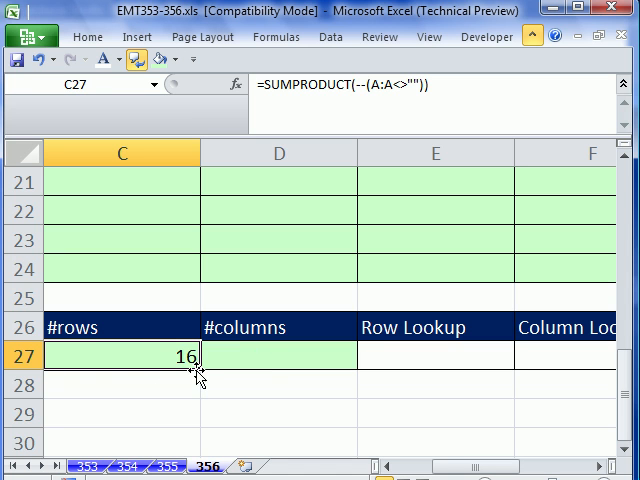
pyautogui.moveTo(185, 357); pyautogui.dragTo(290, 357)
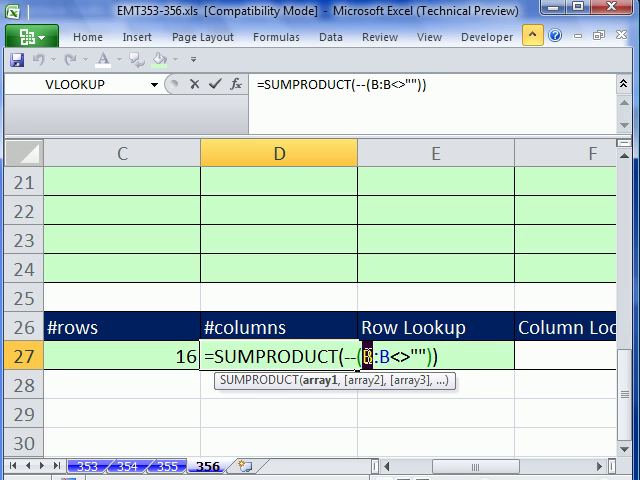
# - Change the copied formula's range to 1:1 so D27 counts row 1, showing 7
pyautogui.write('1:1')
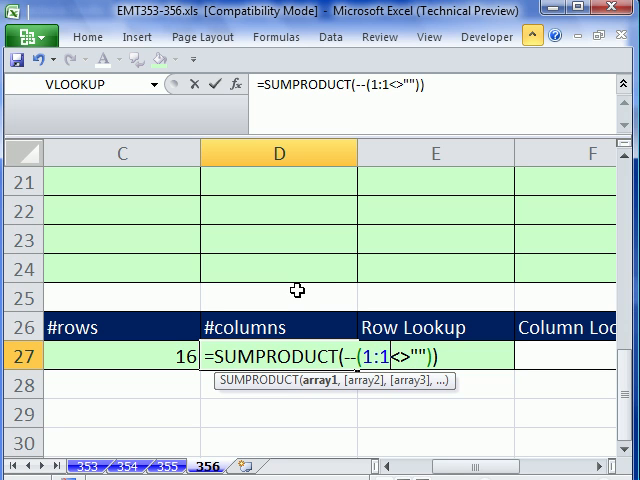
pyautogui.press('Enter')
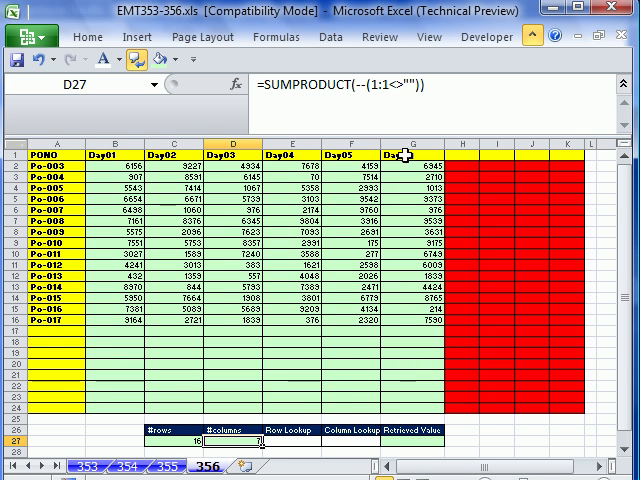
pyautogui.click(288, 445)
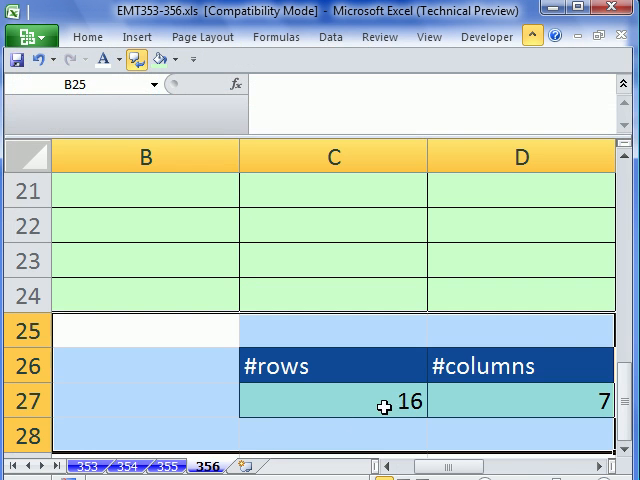
# - Re-enter C27 as =SUMPRODUCT(--(A:A<>""))-1 to exclude the header row
pyautogui.write('=SUMPRODUCT(--(A:A<>""))')
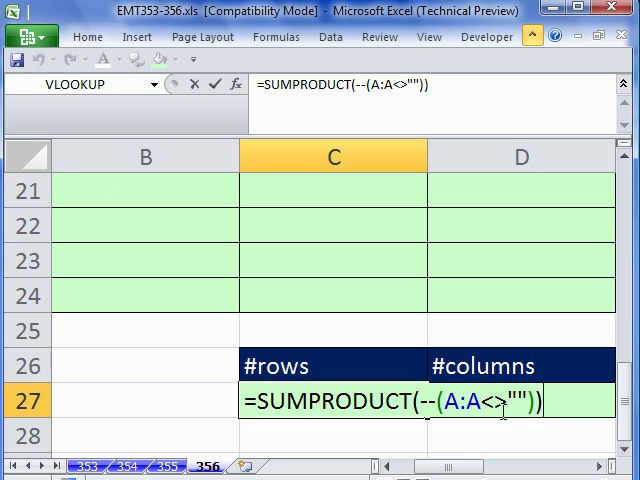
pyautogui.write('-1')
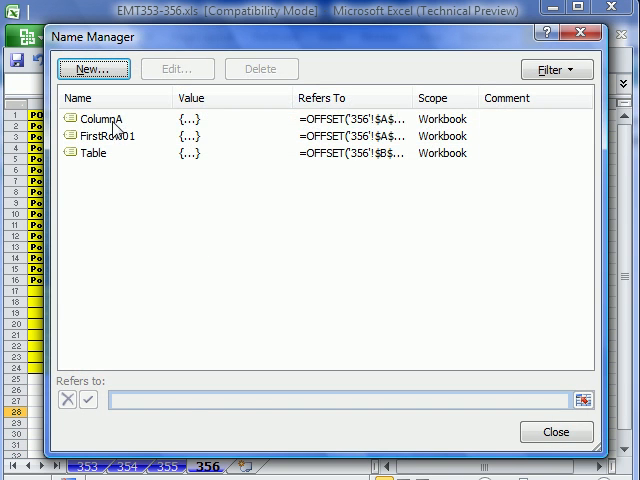
# - Delete the old defined names and start a new name called ColumnA
pyautogui.click(260, 69)
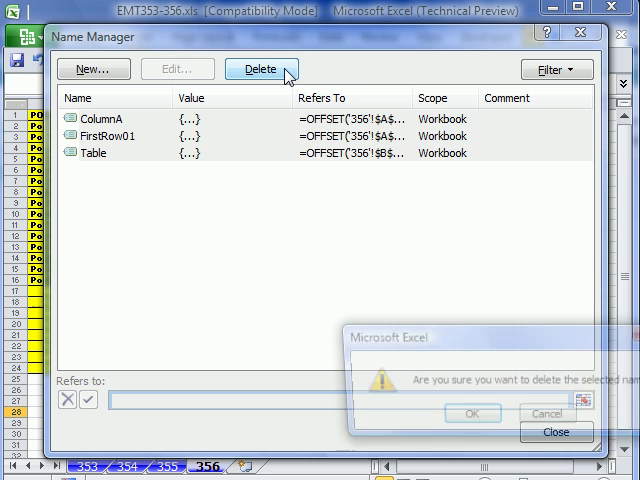
pyautogui.click(473, 413)
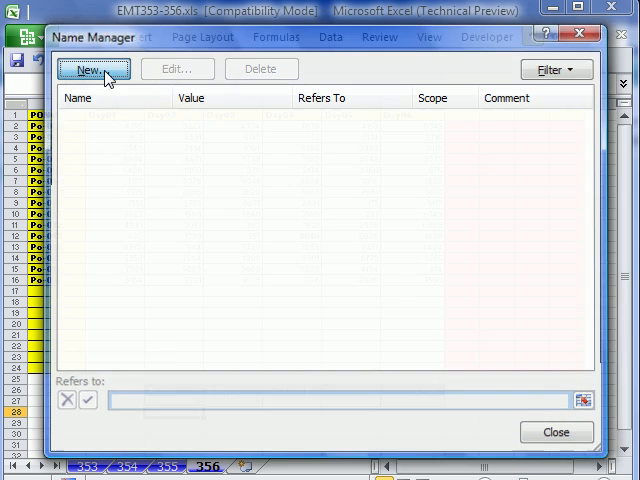
pyautogui.click(90, 69)
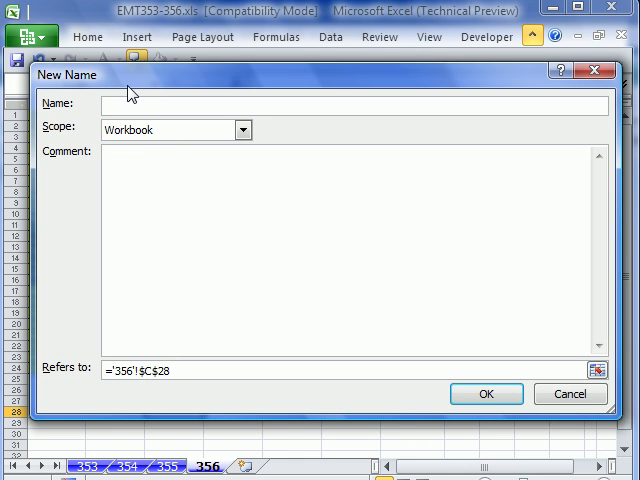
pyautogui.write('Column')
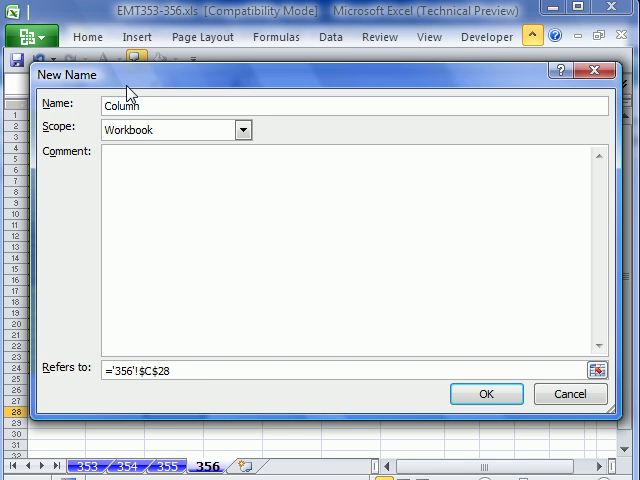
pyautogui.write('A')
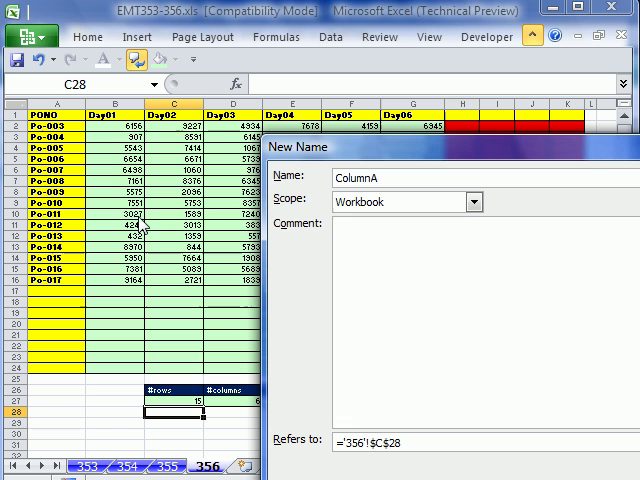
pyautogui.moveTo(432, 153)
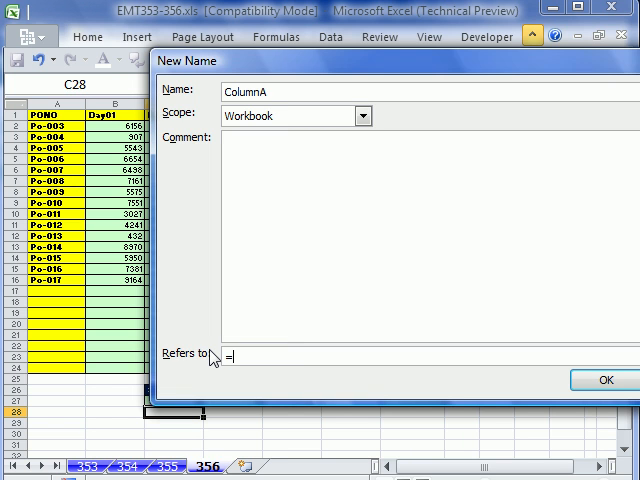
# - Set ColumnA to refer to =OFFSET('356'!$A$2,0,0,'356'!$C$27,1) and save it
pyautogui.write("offset('356'!$A$2")
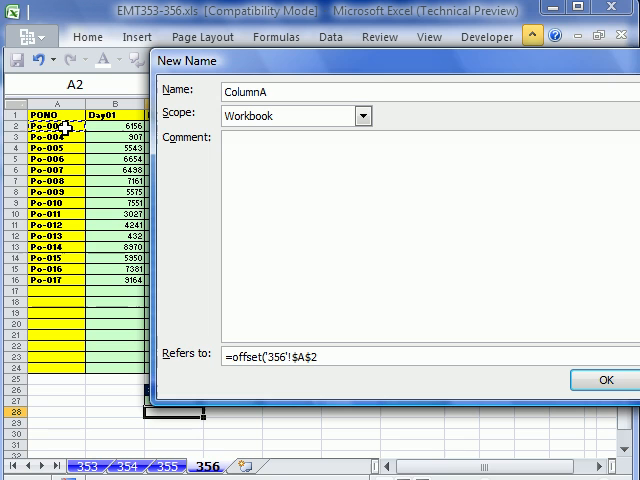
pyautogui.write(',')
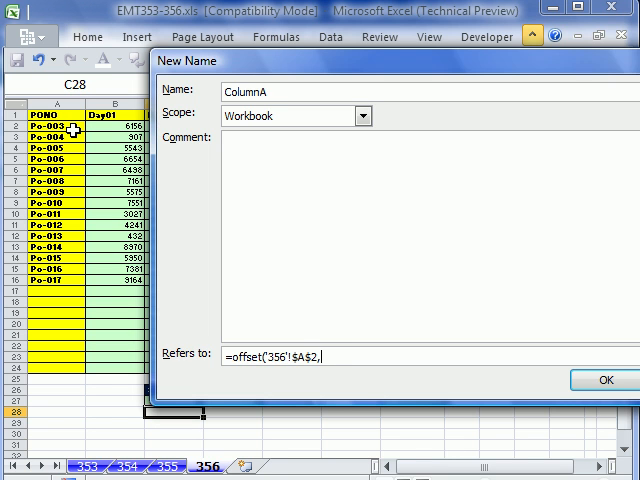
pyautogui.write('0')
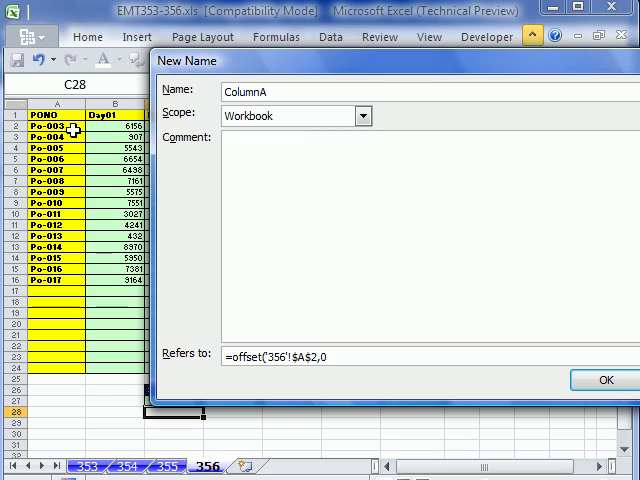
pyautogui.write(',')
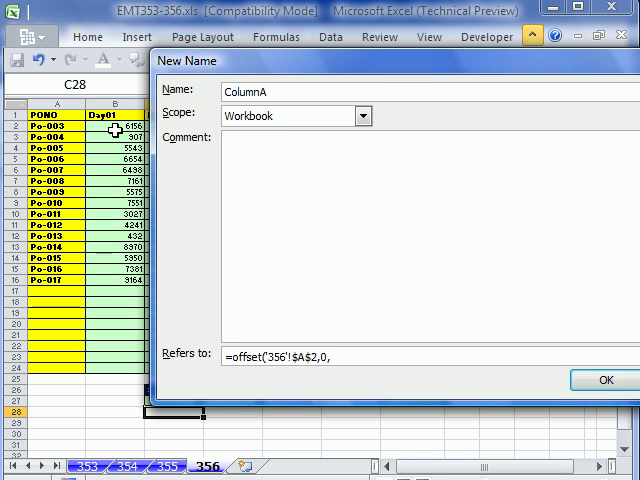
pyautogui.write('0')
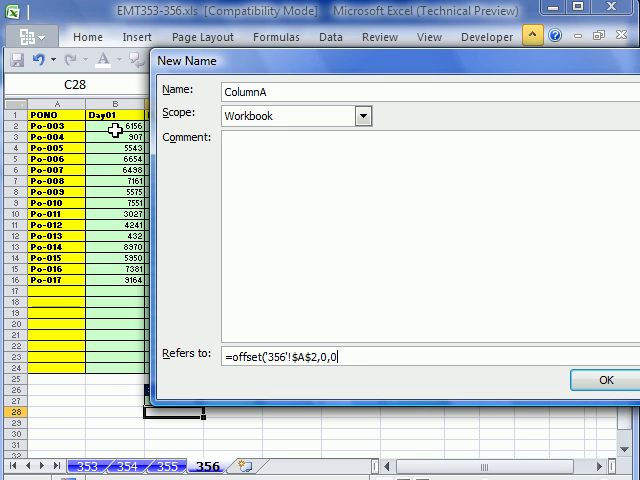
pyautogui.write(",'356'!$C$27,")
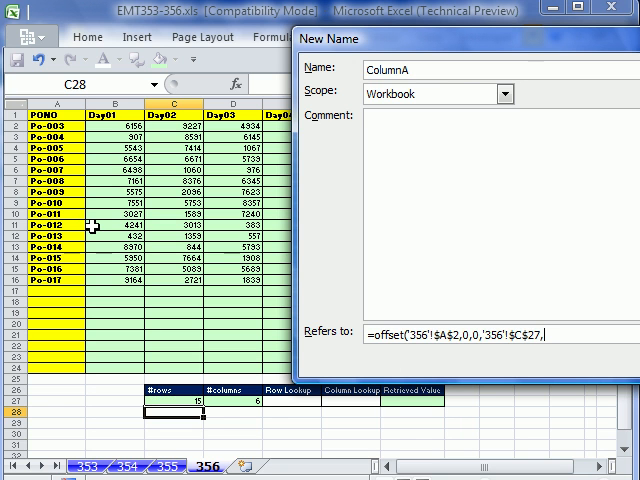
pyautogui.write('1)')
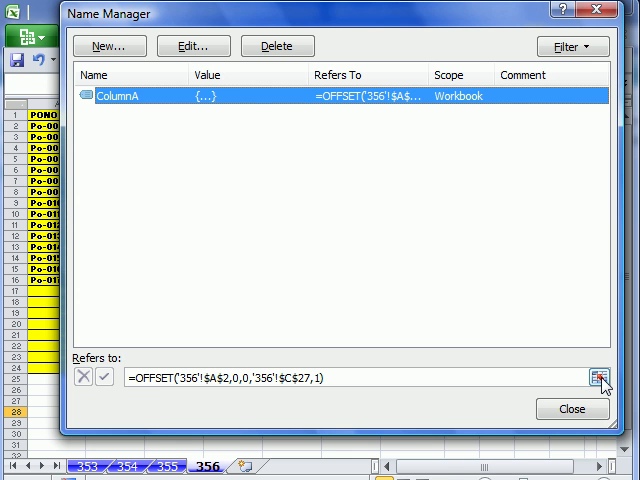
pyautogui.click(600, 381)
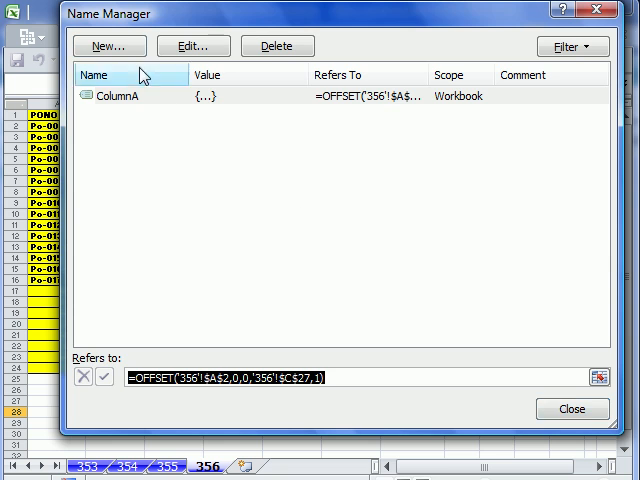
# - Define a new name FirstRow as =OFFSET('356'!$B$1,0,0,'356'!$D$27,1)
pyautogui.click(108, 45)
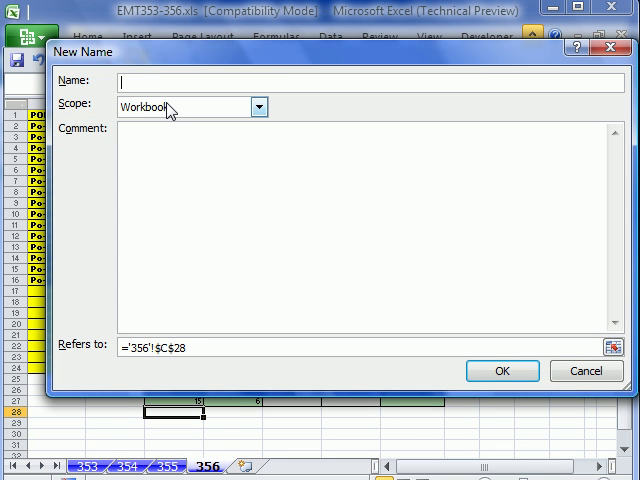
pyautogui.write('First')
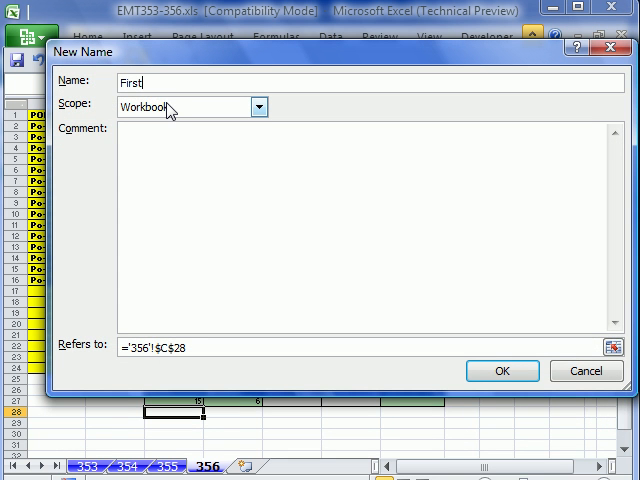
pyautogui.write('Row')
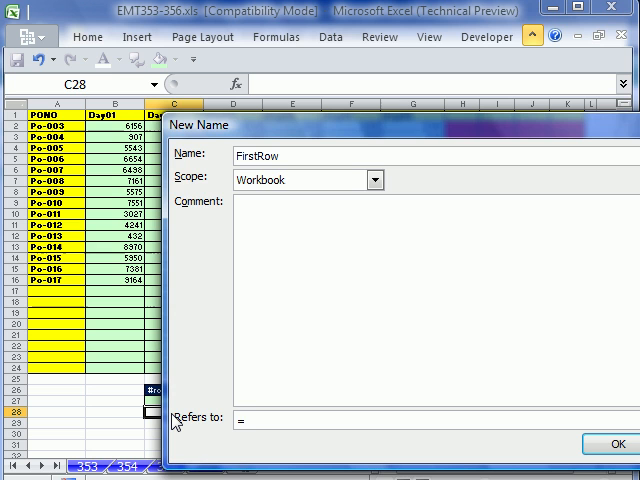
pyautogui.write("offset('356'!$B$1,")
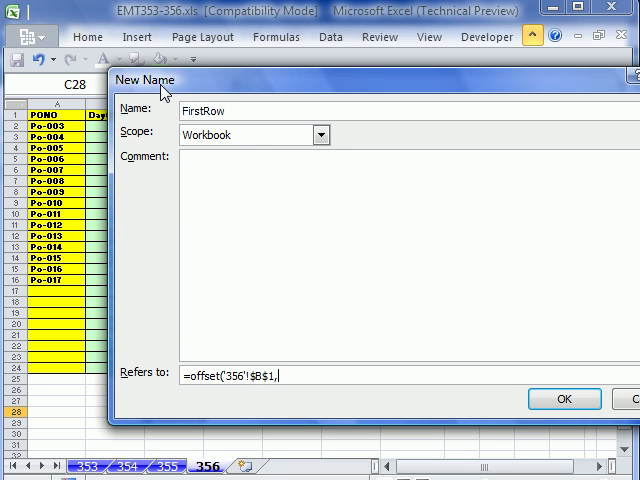
pyautogui.write('0,')
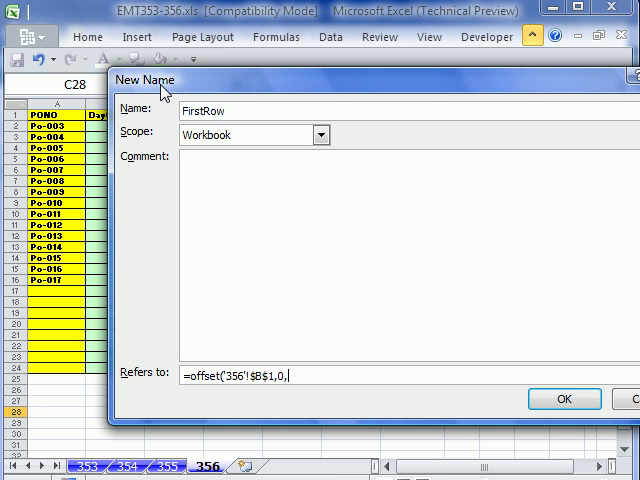
pyautogui.write("0,'356'!$D$27,")
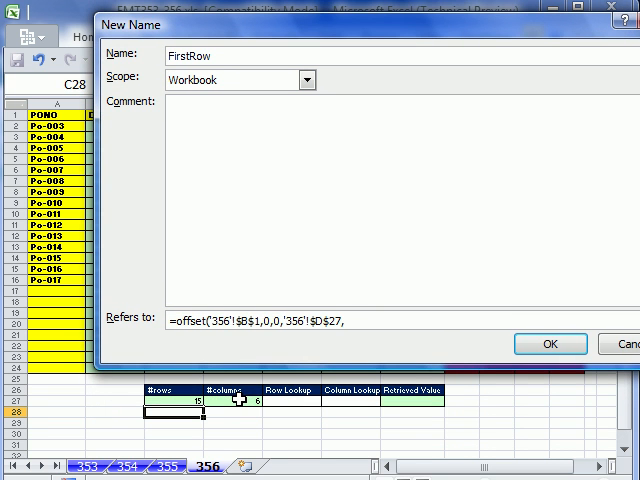
pyautogui.write('1)')
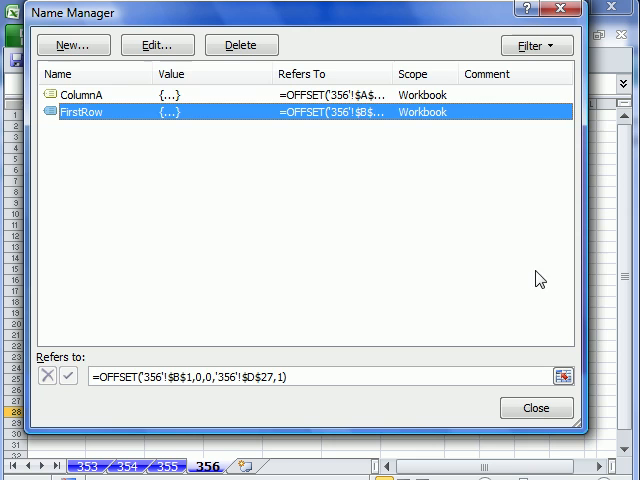
# - Correct FirstRow's reference to =OFFSET('356'!$B$1,0,0,1,'356'!$D$27)
pyautogui.click(567, 378)
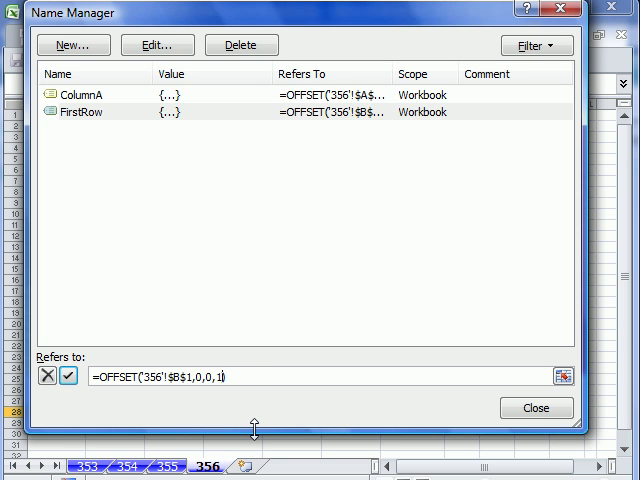
pyautogui.write(',)')
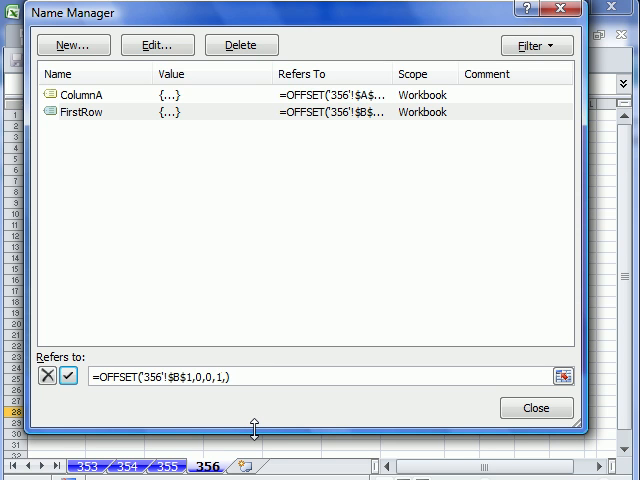
pyautogui.write(",'356'!$D$27")
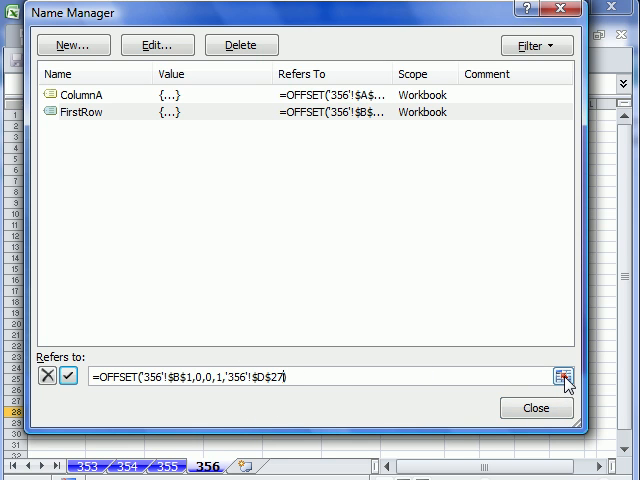
pyautogui.moveTo(480, 58)
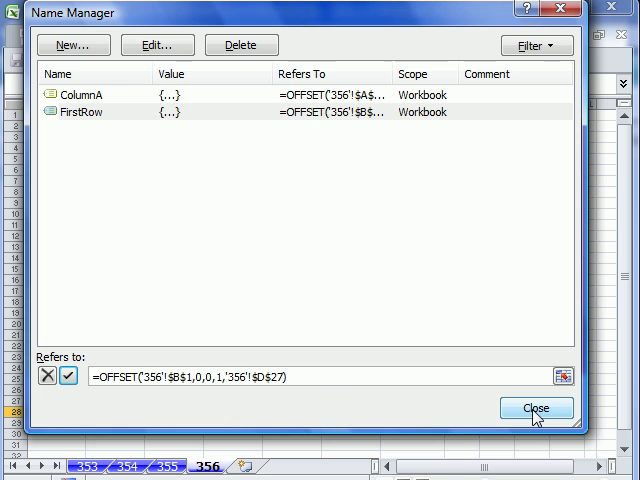
pyautogui.click(535, 408)
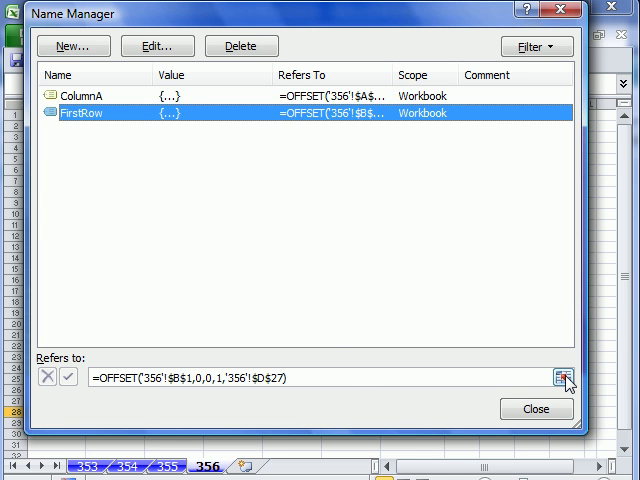
pyautogui.click(567, 378)
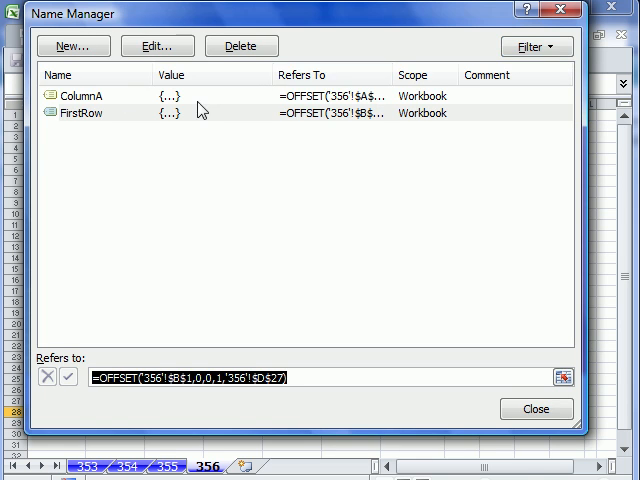
pyautogui.click(72, 46)
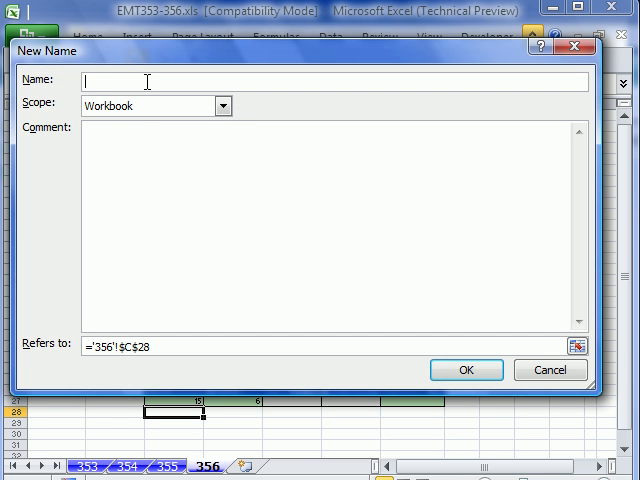
# - Define the name Table as =OFFSET('356'!$B$2,0,0,'356'!$C$27,'356'!$D$27) and close Name Manager
pyautogui.write('Table')
pyautogui.click(335, 346)
pyautogui.write('=')
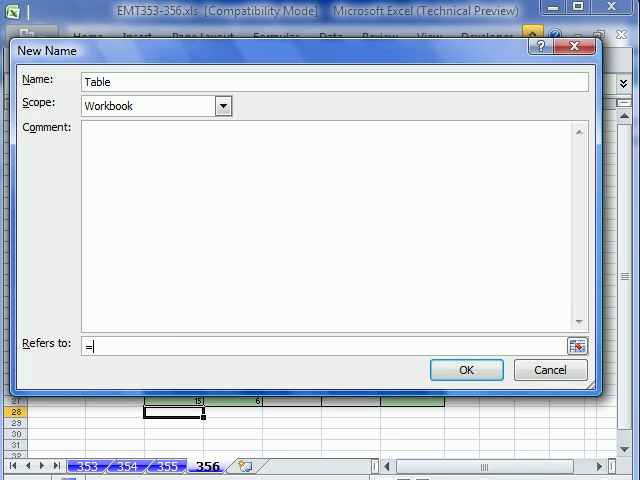
pyautogui.write("offset('356'!$B$2")
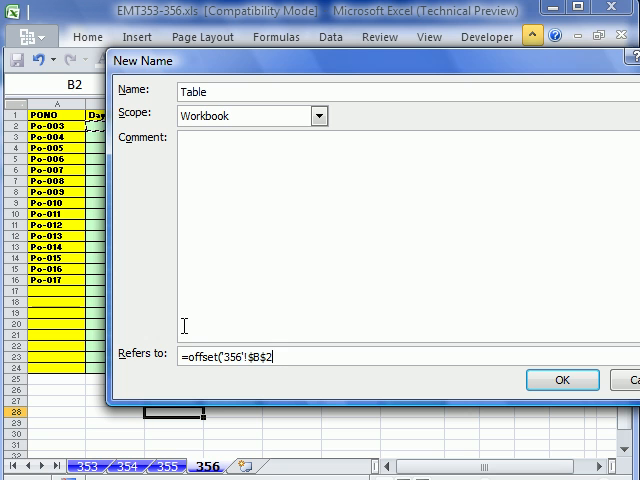
pyautogui.write(",0,0,'356'!$C$27,")
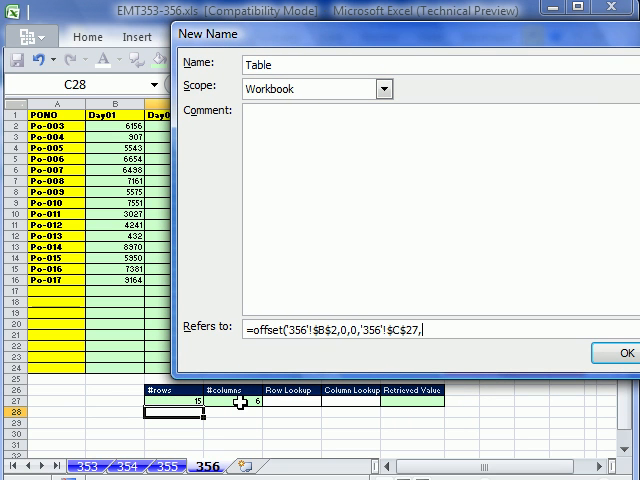
pyautogui.click(243, 412)
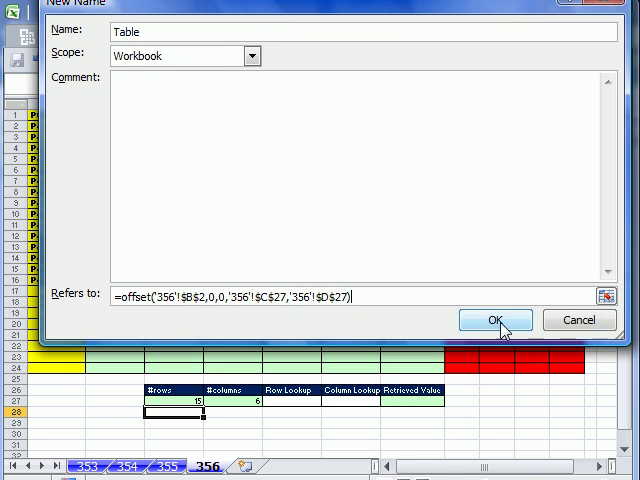
pyautogui.click(495, 320)
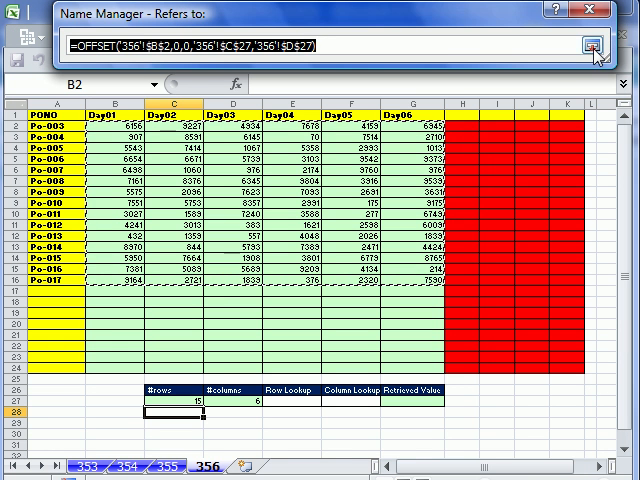
pyautogui.moveTo(463, 249)
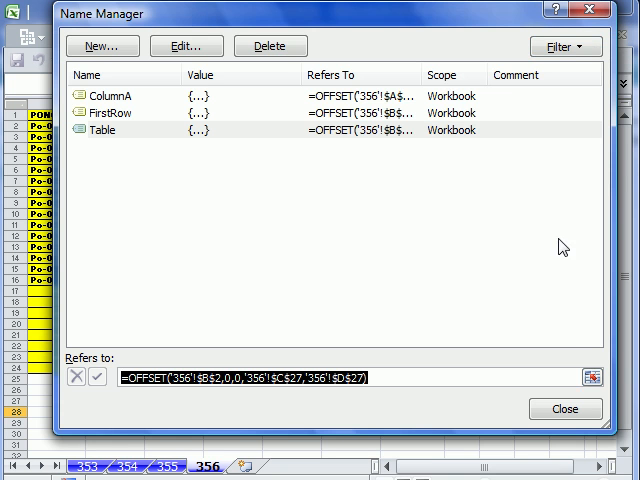
pyautogui.moveTo(564, 409)
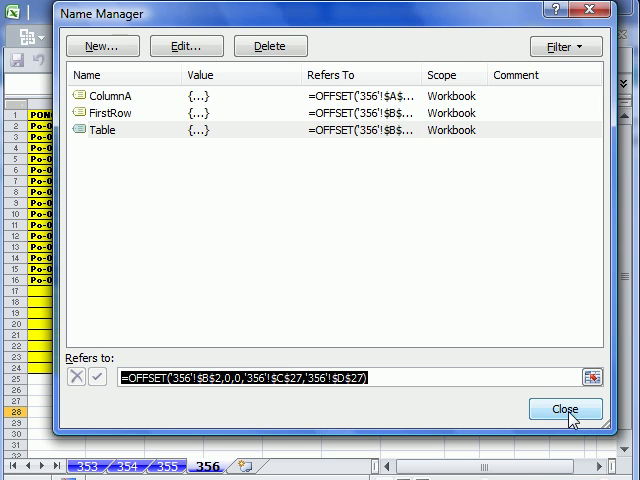
pyautogui.click(564, 408)
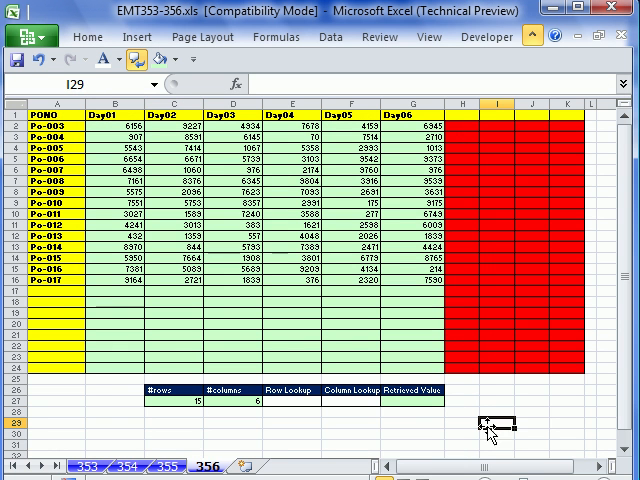
# - Give cell E27 a List data validation with source =ColumnA
pyautogui.click(295, 405)
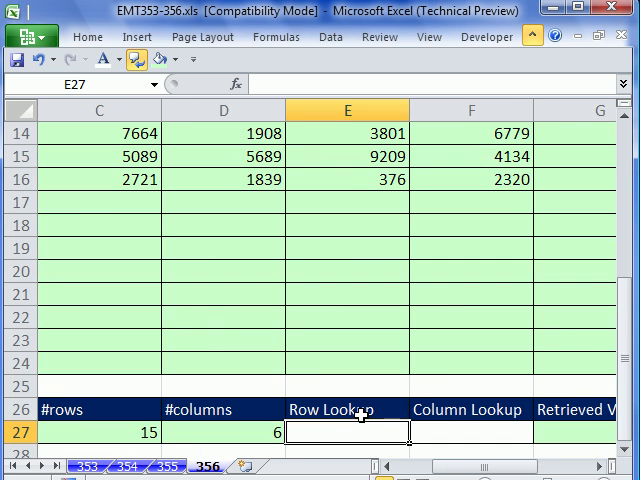
pyautogui.scroll(-3)
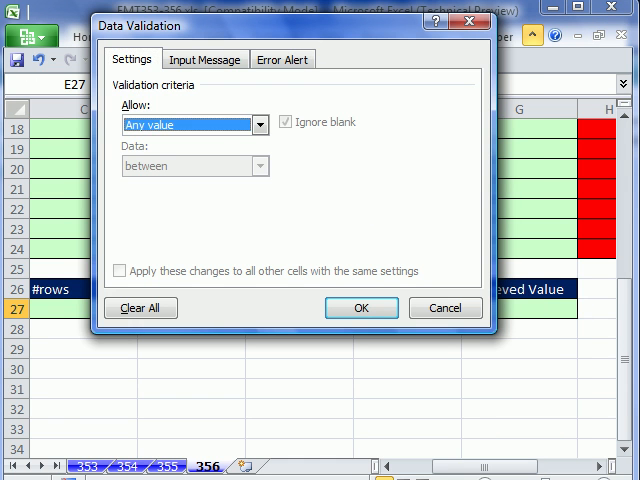
pyautogui.click(196, 124)
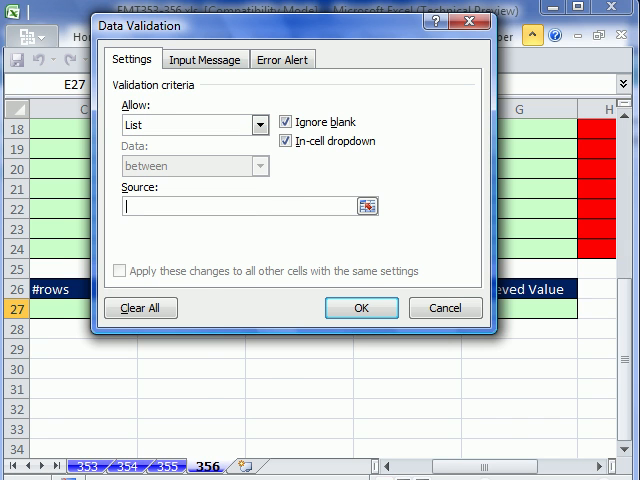
pyautogui.press('f3')
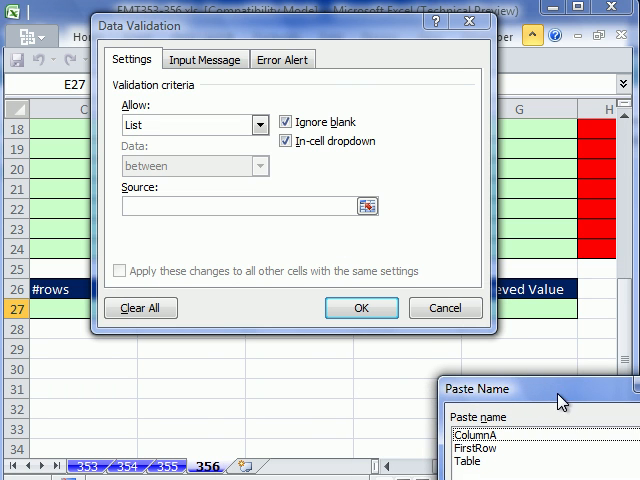
pyautogui.moveTo(585, 400)
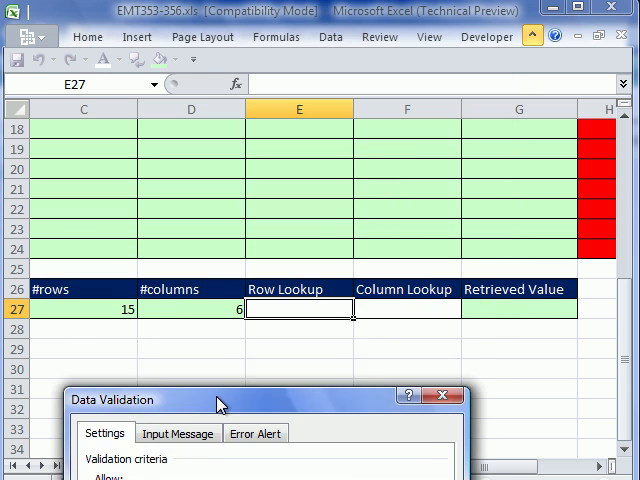
pyautogui.moveTo(220, 399); pyautogui.dragTo(230, 357)
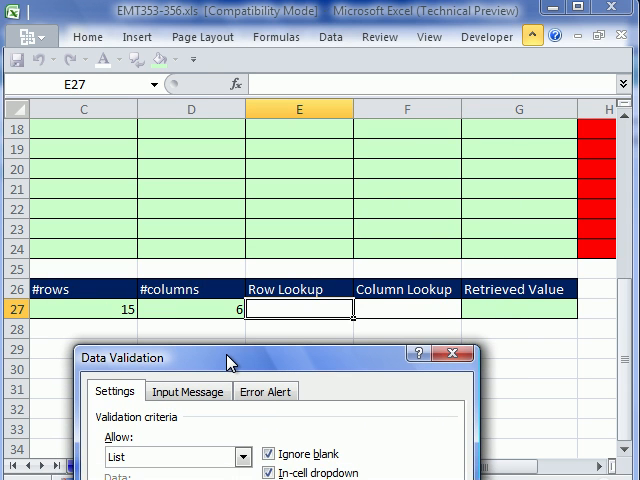
pyautogui.moveTo(89, 139)
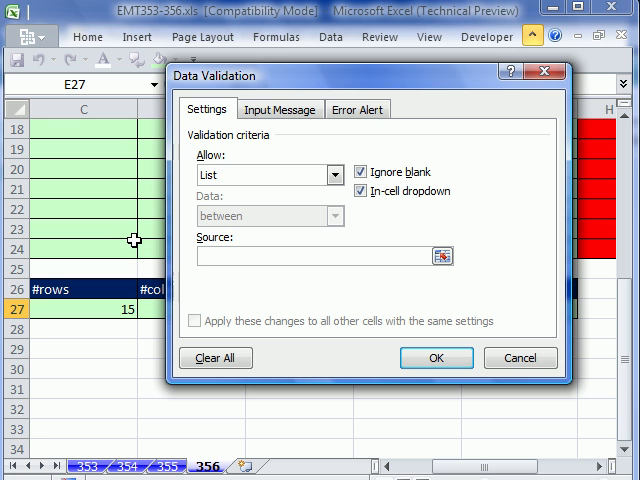
pyautogui.write('=ColumnA')
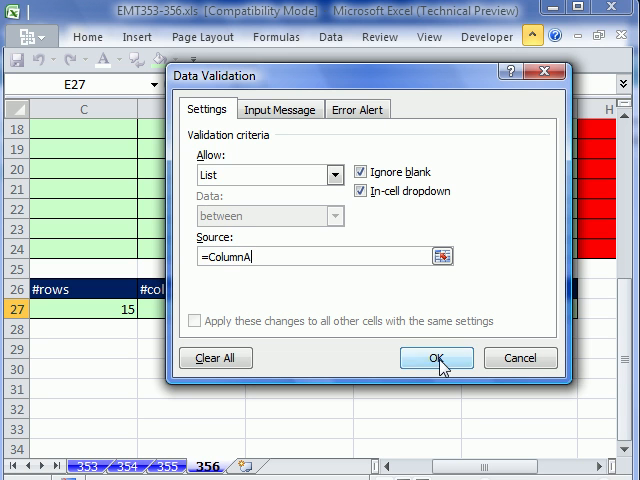
pyautogui.click(436, 357)
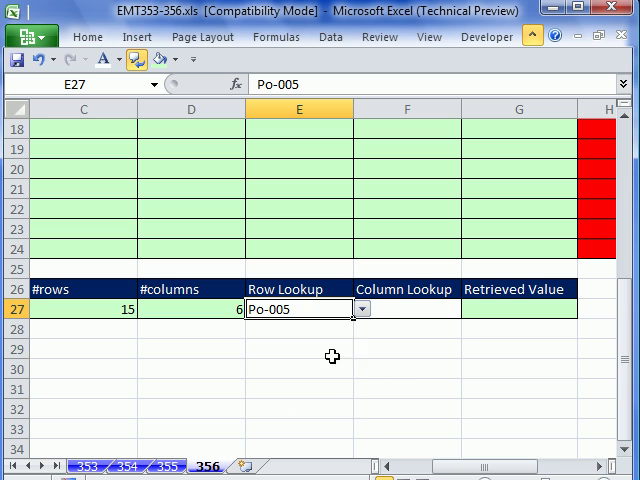
# - Give F27 a List validation sourced from FirstRow and pick Day02 from its dropdown
pyautogui.click(361, 308)
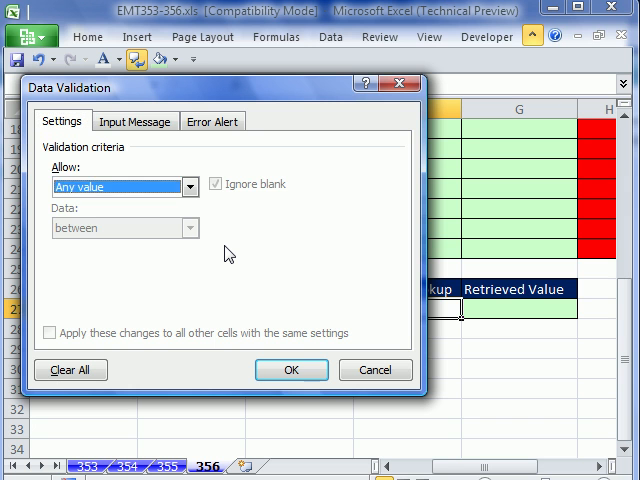
pyautogui.click(123, 187)
pyautogui.write('=FirstRow')
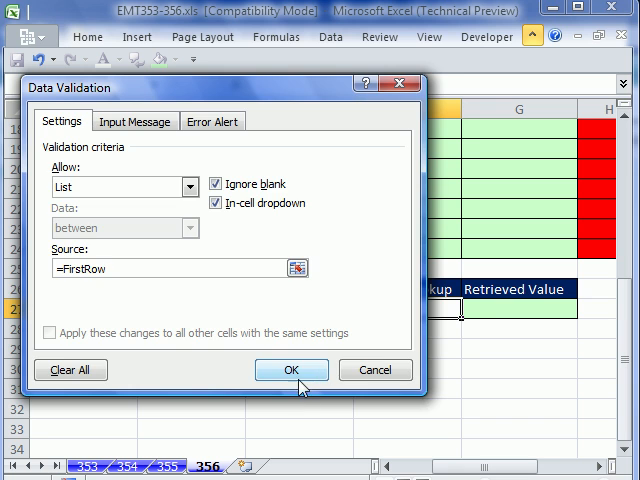
pyautogui.click(291, 370)
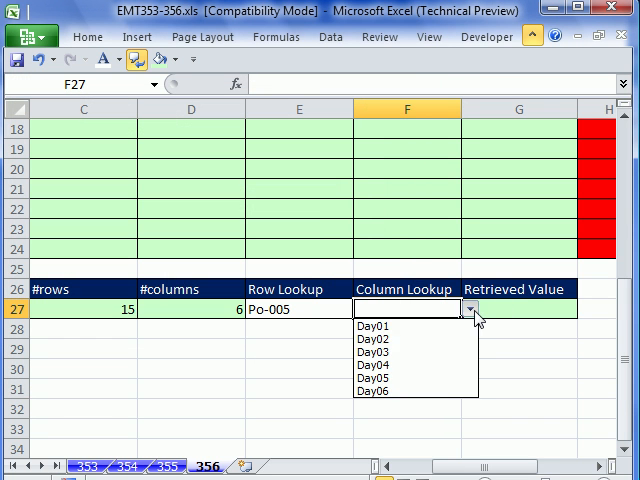
pyautogui.click(371, 338)
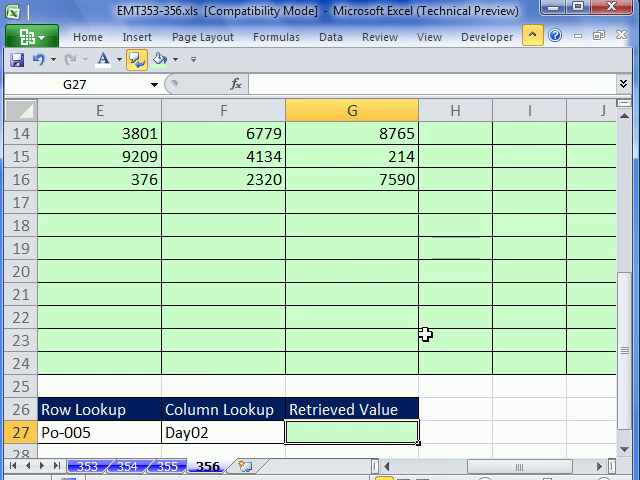
pyautogui.scroll(-3)
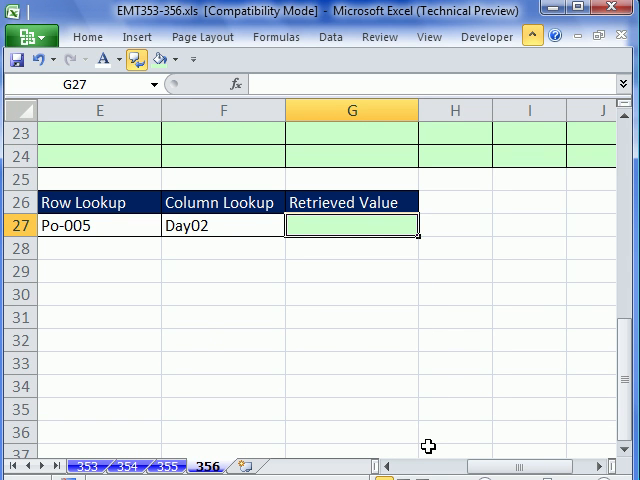
pyautogui.write('=ide')
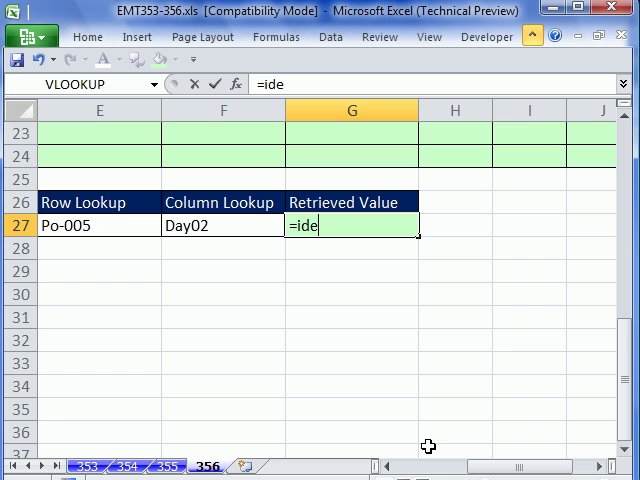
pyautogui.press('BackSpace')
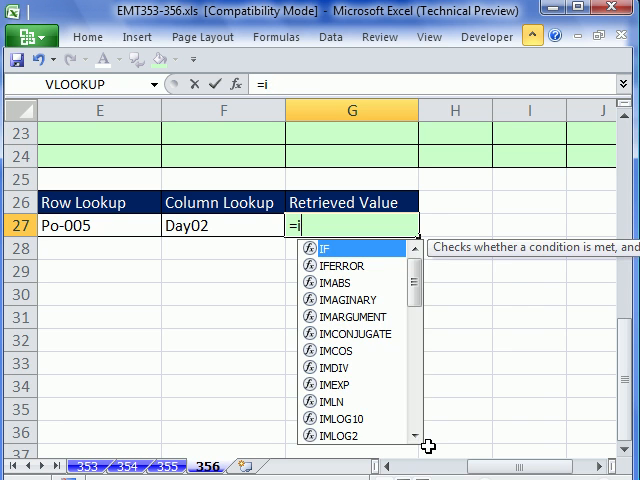
pyautogui.write('NDEX(')
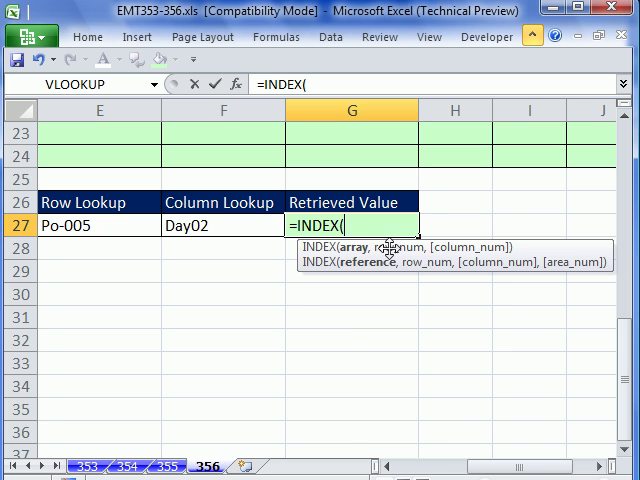
pyautogui.moveTo(512, 446)
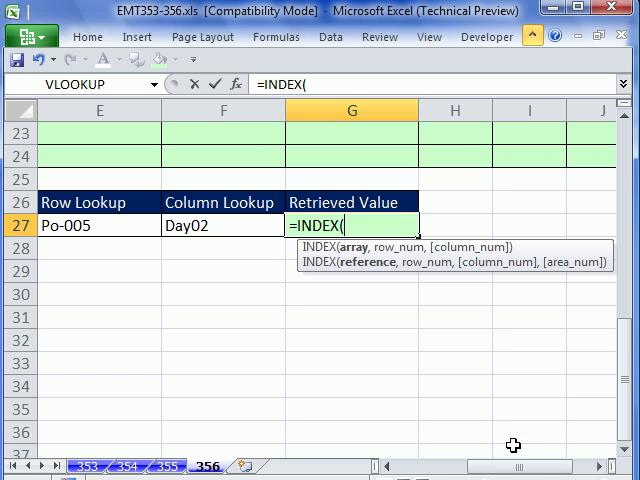
pyautogui.moveTo(414, 408)
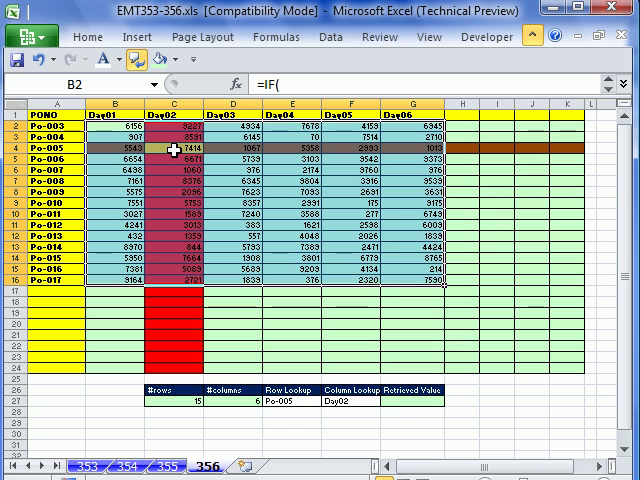
pyautogui.moveTo(360, 452)
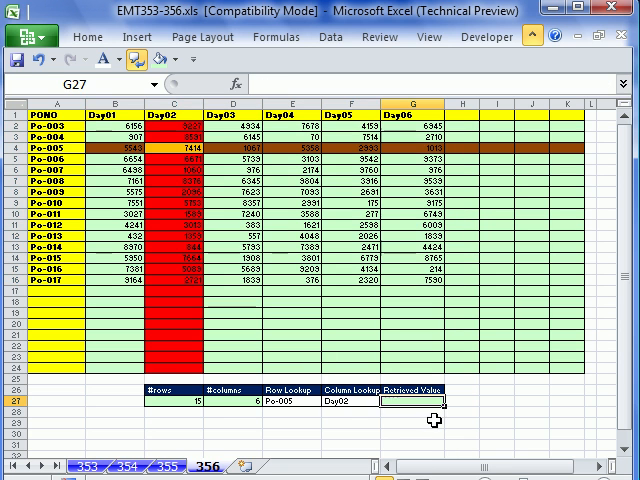
# - Start G27's formula as =INDEX(Table, inserting Table through Paste Name
pyautogui.moveTo(160, 389); pyautogui.dragTo(455, 410)
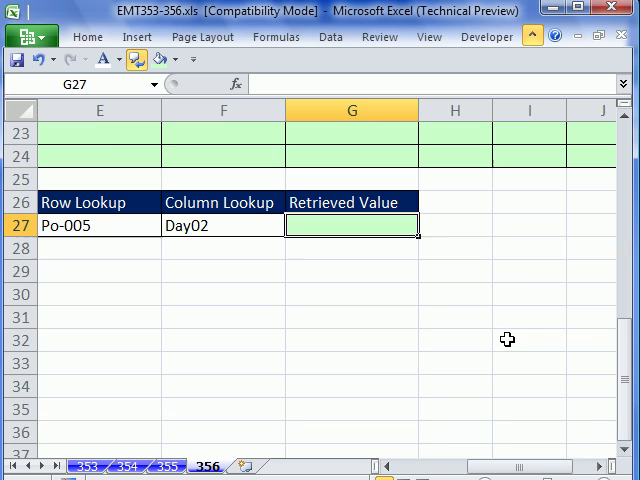
pyautogui.write('=i')
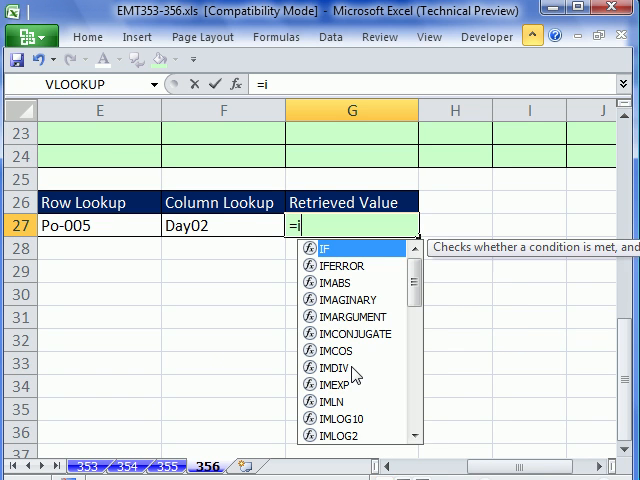
pyautogui.write('NDEX(')
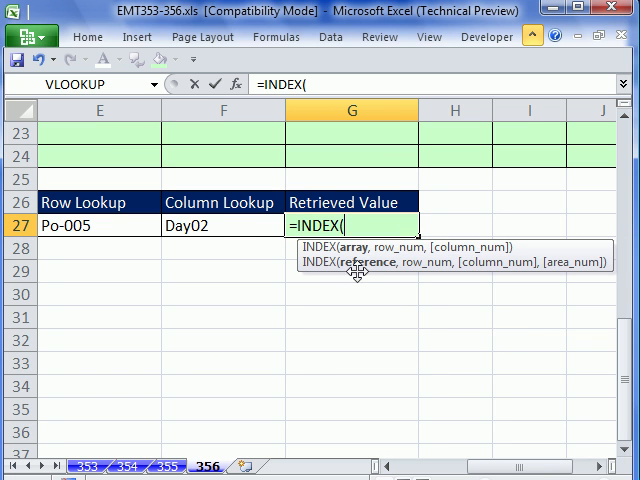
pyautogui.press('f3')
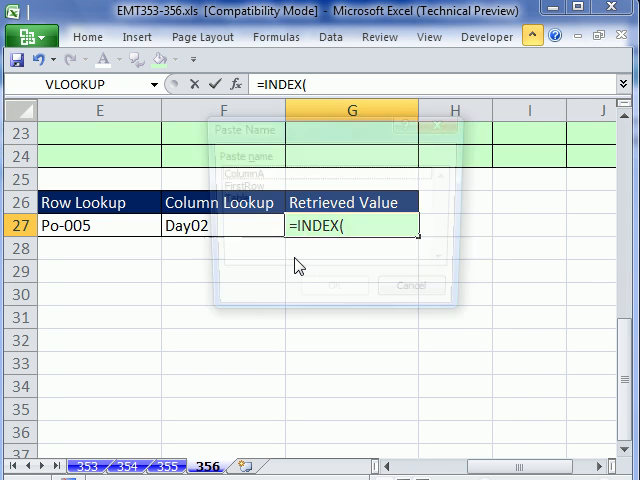
pyautogui.click(231, 200)
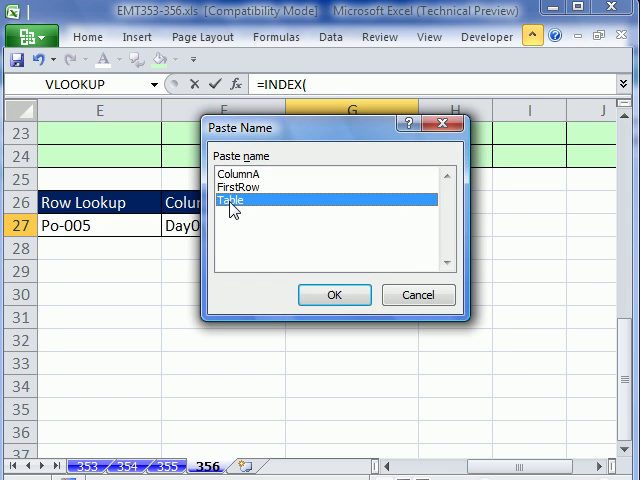
pyautogui.click(334, 294)
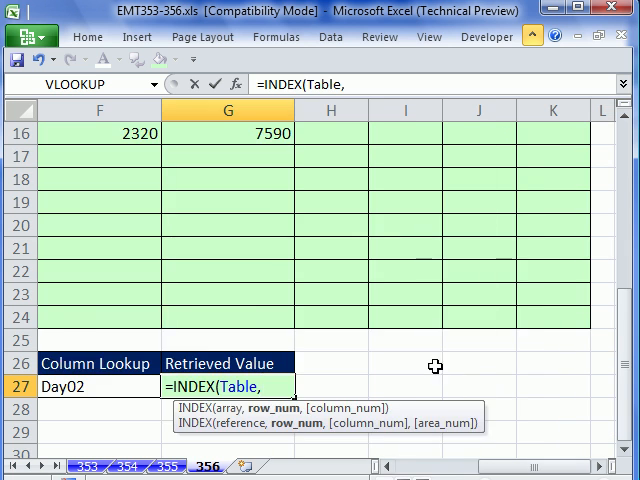
# - Add MATCH(E27,ColumnA,0) as the INDEX row argument and begin a second MATCH
pyautogui.write('ma')
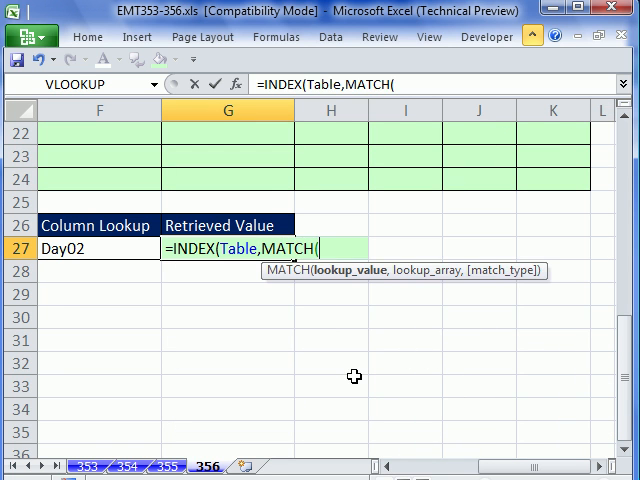
pyautogui.hscroll(-3)
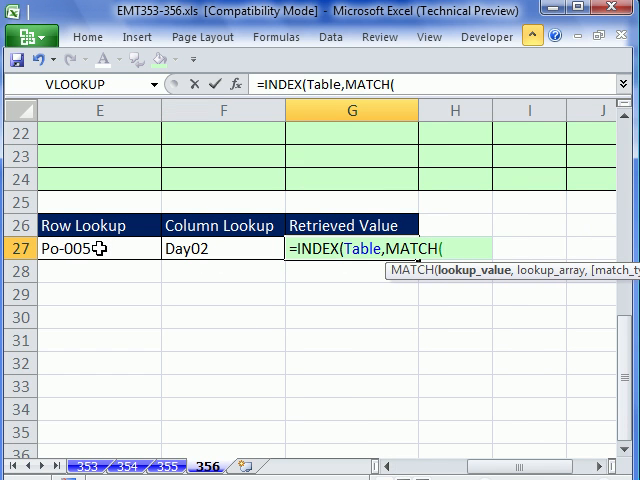
pyautogui.click(98, 248)
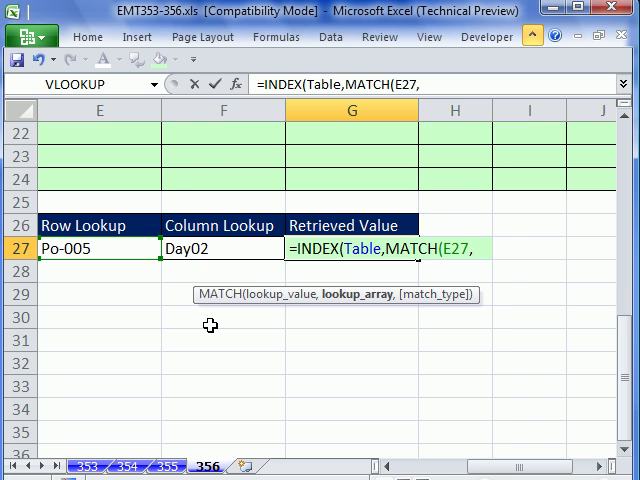
pyautogui.write('ColumnA')
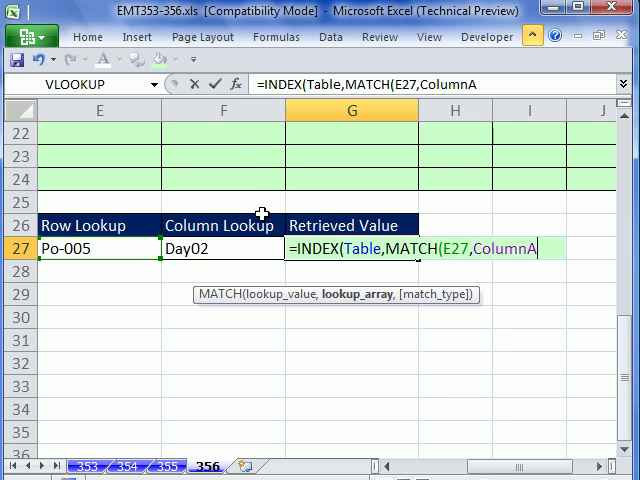
pyautogui.write(',')
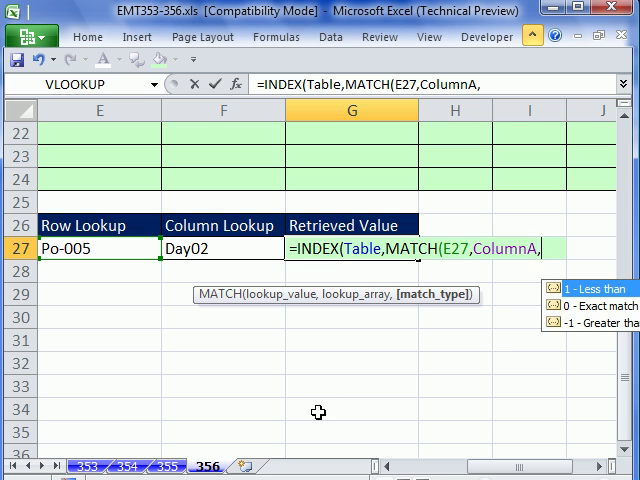
pyautogui.write('0)')
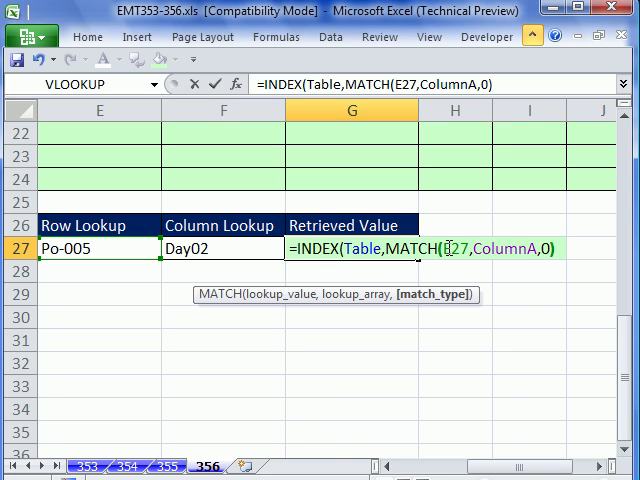
pyautogui.write(',math')
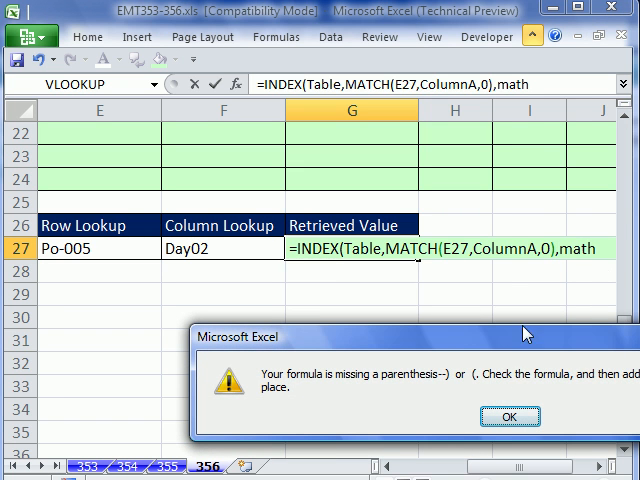
# - Dismiss the warning and complete =INDEX(Table,MATCH(E27,ColumnA,0),MATCH(F27,FirstRow,0)) in G27
pyautogui.click(510, 416)
pyautogui.write('MATCH(')
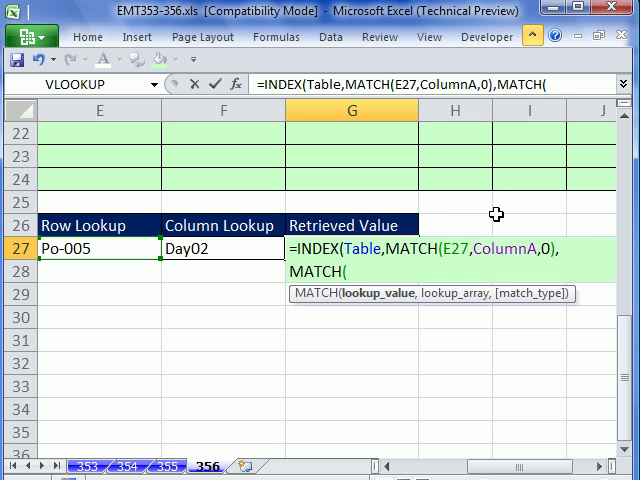
pyautogui.click(207, 248)
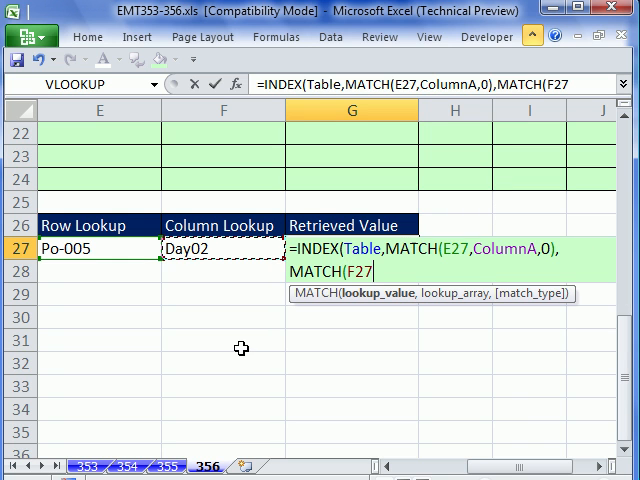
pyautogui.write(',FirstRow,0))')
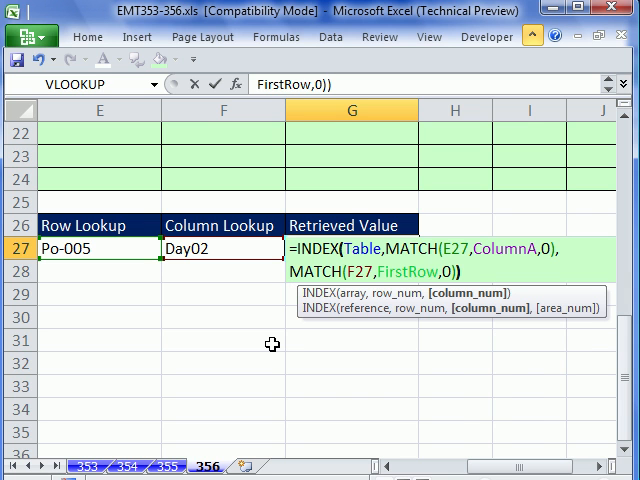
pyautogui.press('Enter')
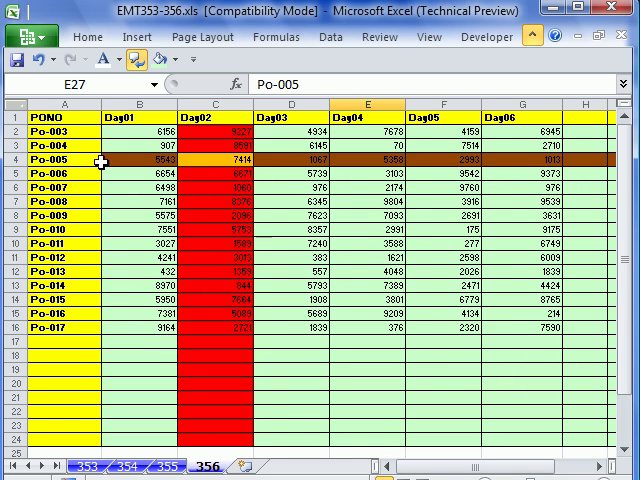
pyautogui.scroll(-3)
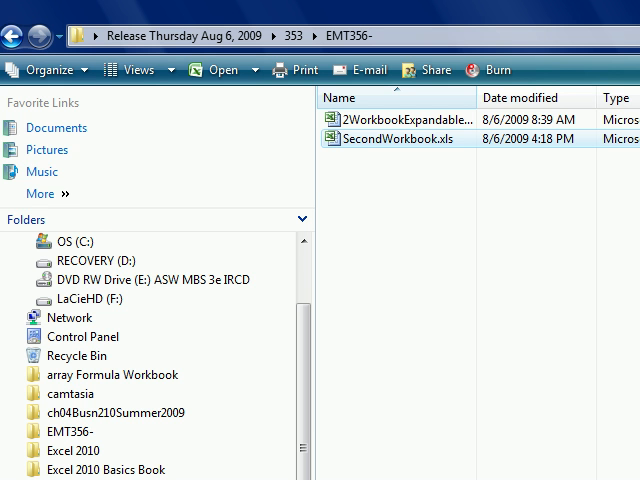
# - Open the 2WorkbookExpandableTableTwoWatLookup workbook from the EMT356- folder
pyautogui.doubleClick(395, 138)
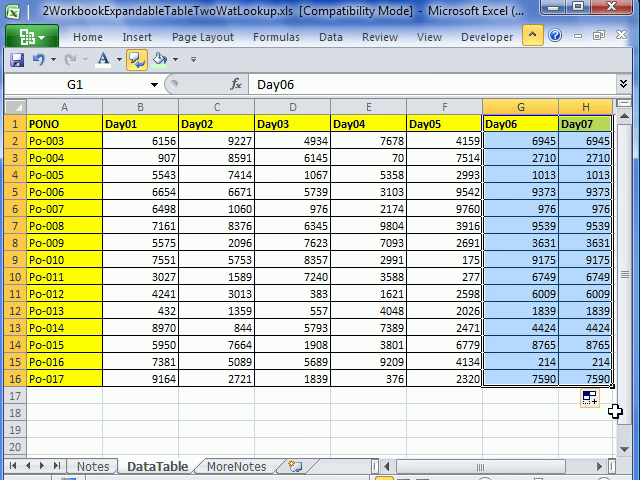
# - Select the Po-017 record in the source DataTable to copy it down
pyautogui.hscroll(3)
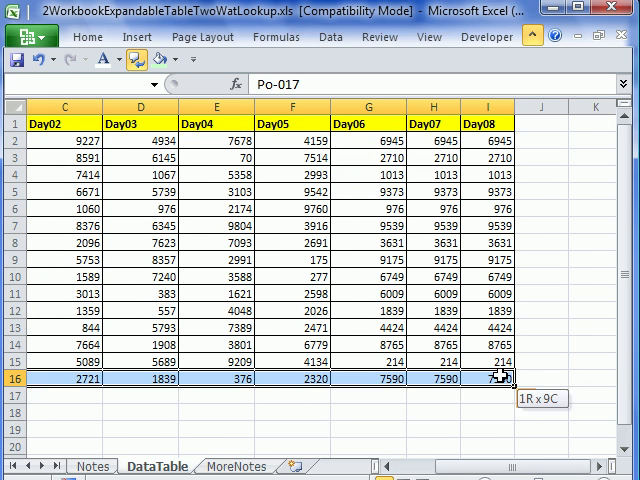
pyautogui.moveTo(508, 380); pyautogui.dragTo(508, 428)
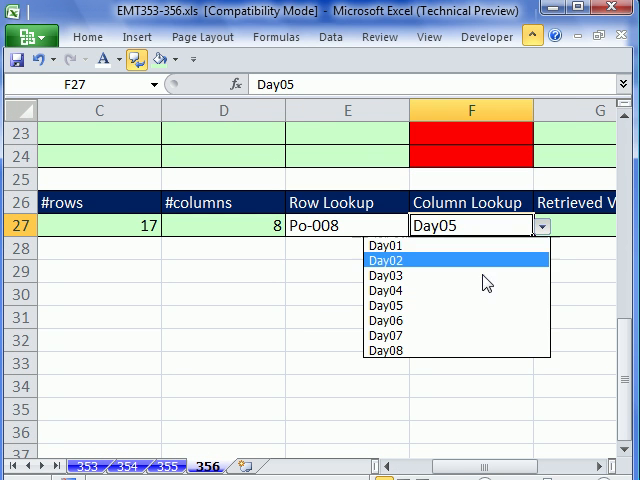
# - Pick Day03, then Po-019 and Day08 from the lookup dropdowns
pyautogui.click(386, 350)
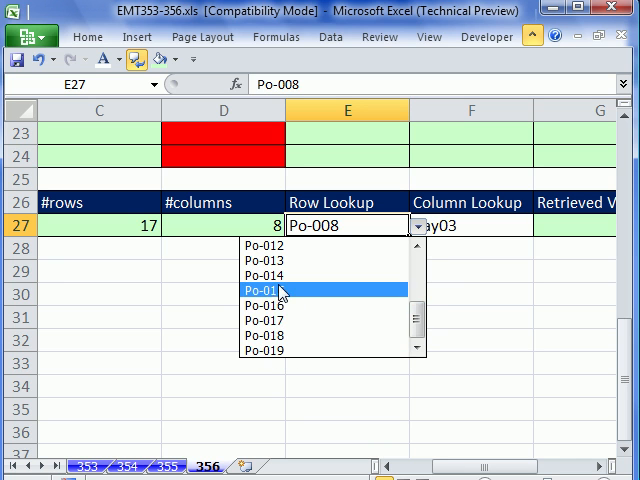
pyautogui.click(262, 350)
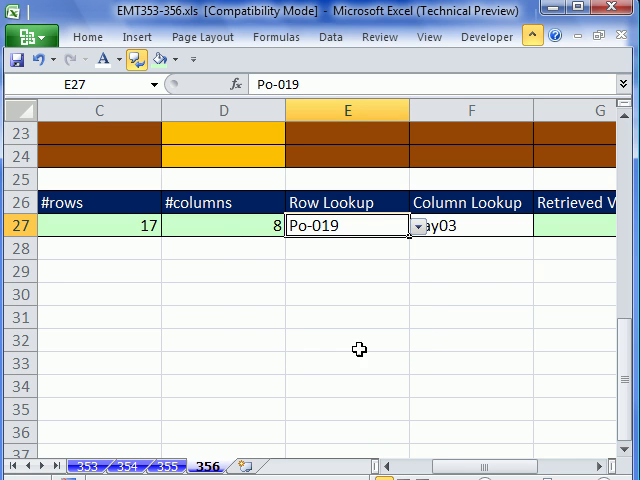
pyautogui.click(543, 225)
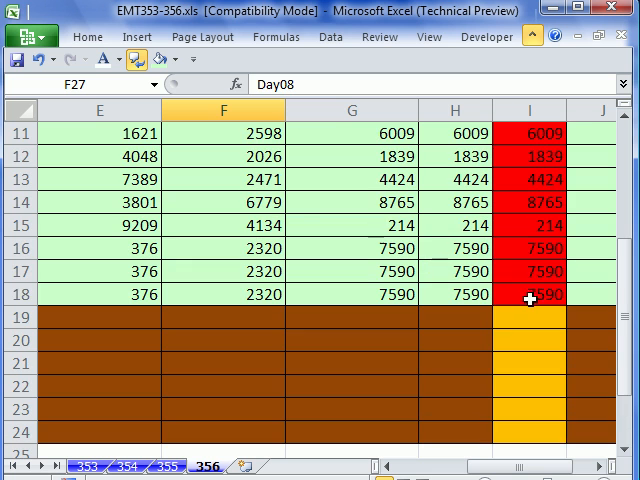
# - Choose Po-014 in E27 and Day04 in F27, retrieving 7389
pyautogui.click(531, 294)
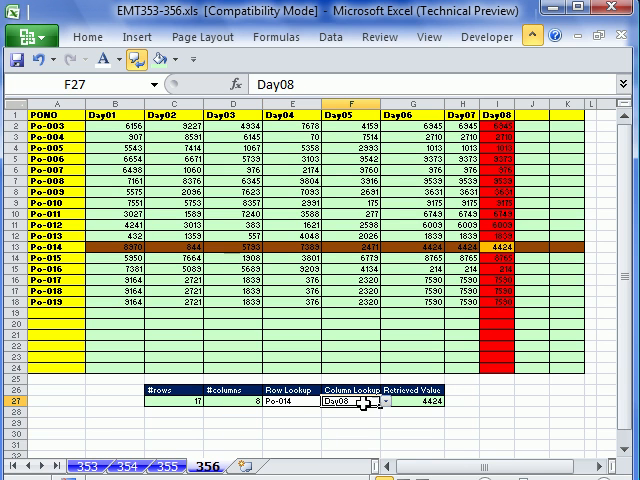
pyautogui.click(345, 401)
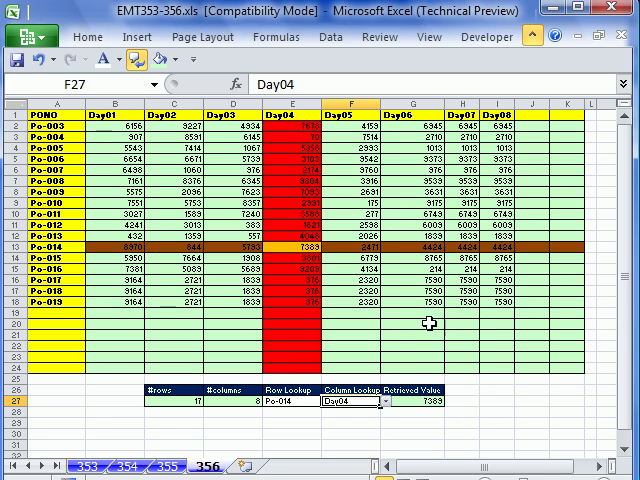
pyautogui.moveTo(277, 178)
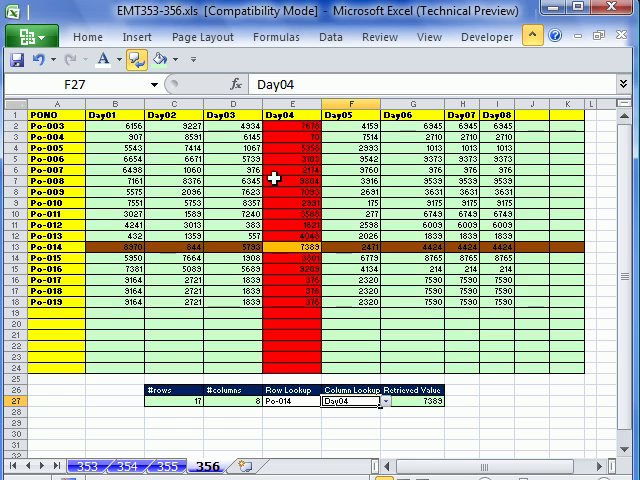
pyautogui.moveTo(120, 175)
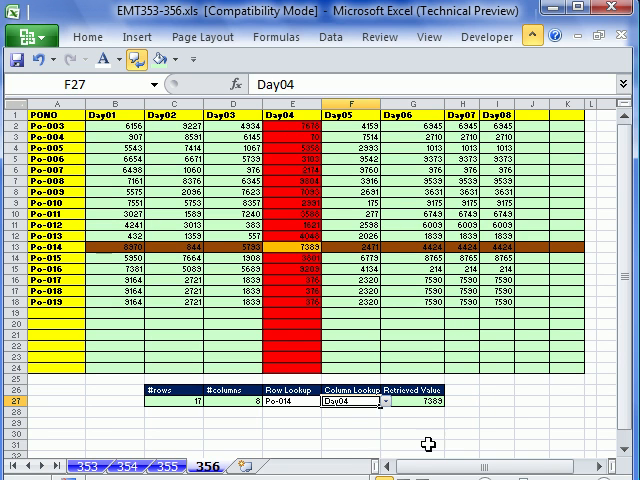
pyautogui.moveTo(468, 417)
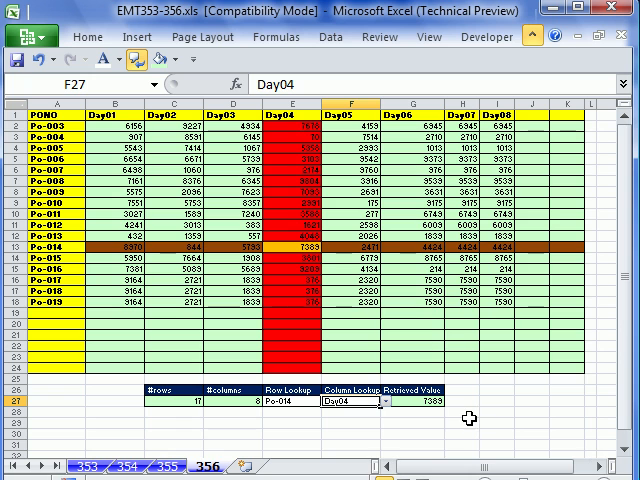